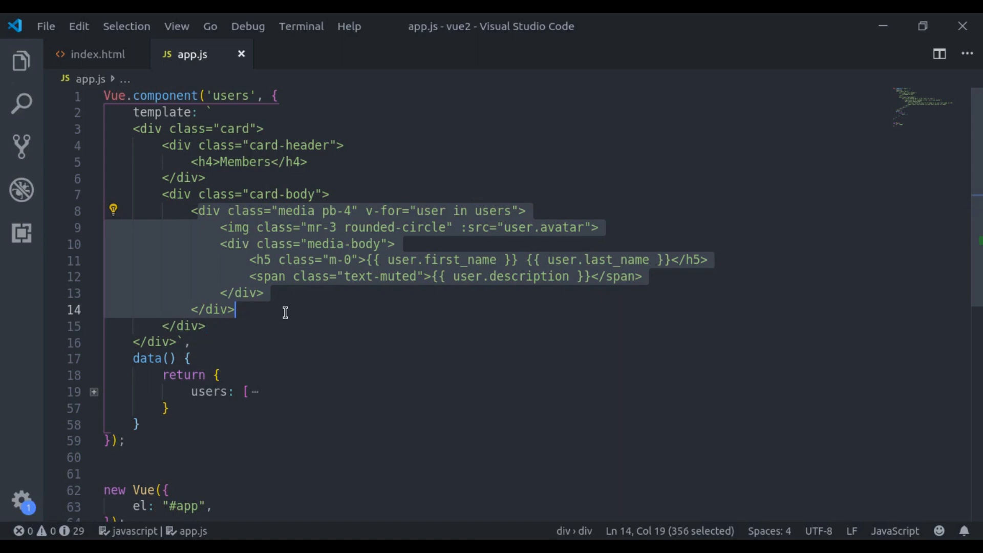
- Delete {{ user.first_name }} {{ user.last_name }} from the h5 heading in app.js
left_click(94, 392)
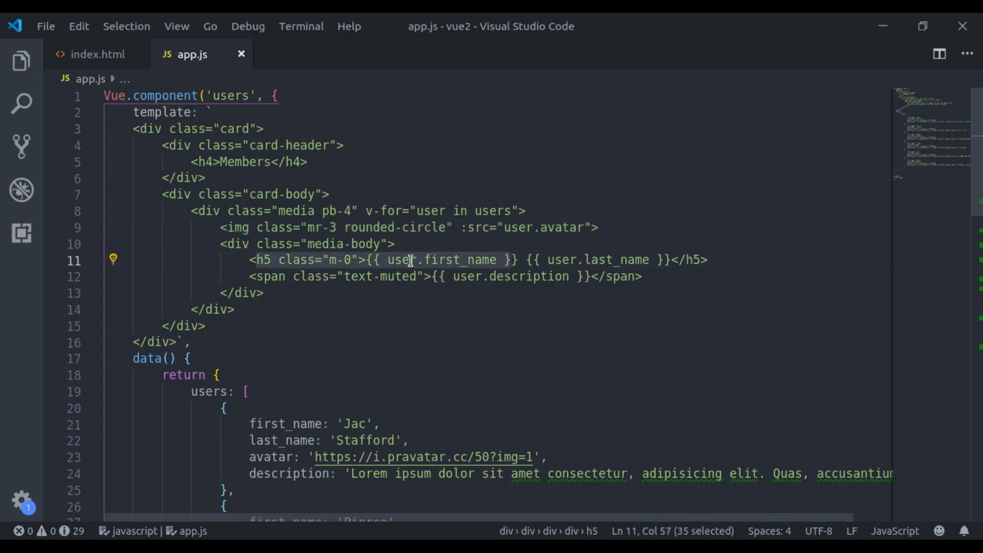
double_click(621, 260)
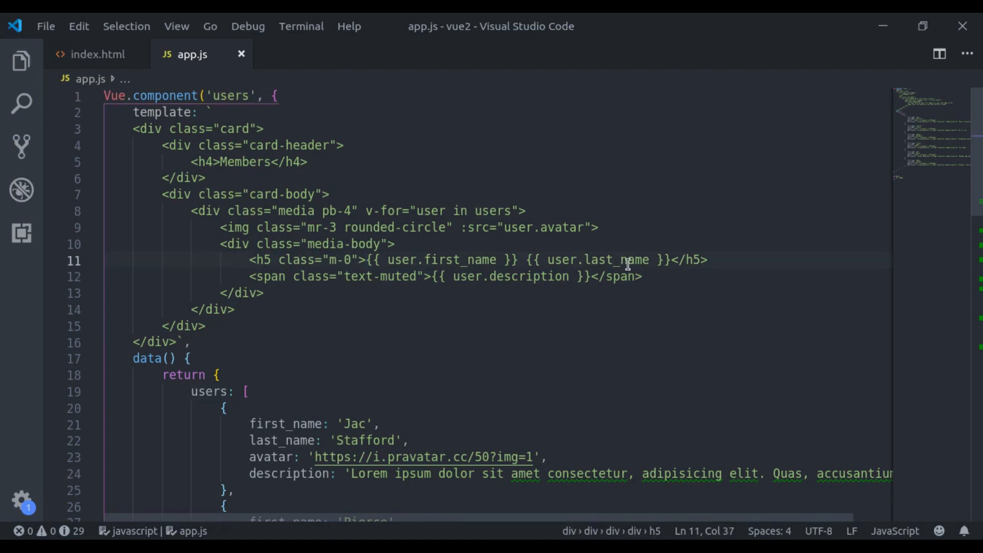
mouse_move(600, 266)
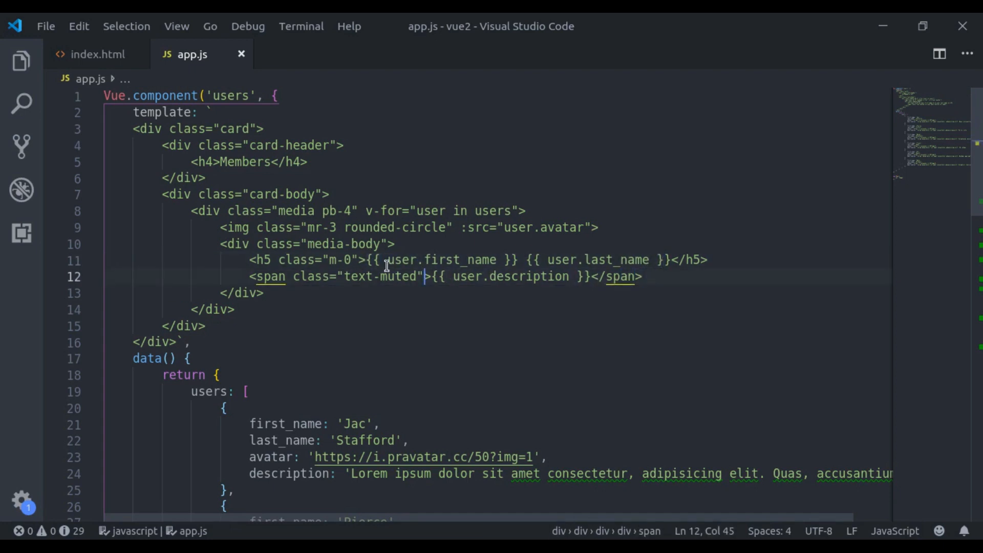
left_click_drag(379, 259, 510, 259)
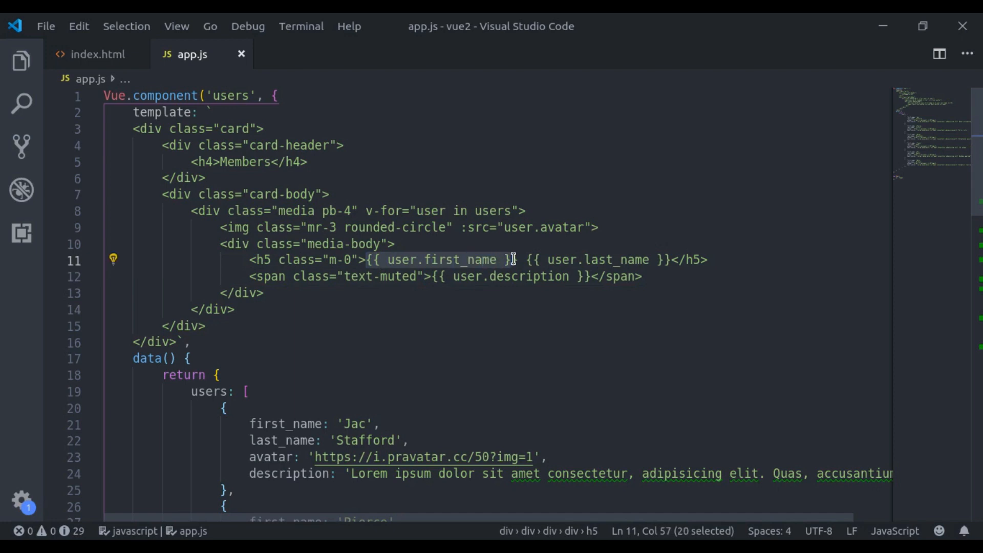
left_click(365, 260)
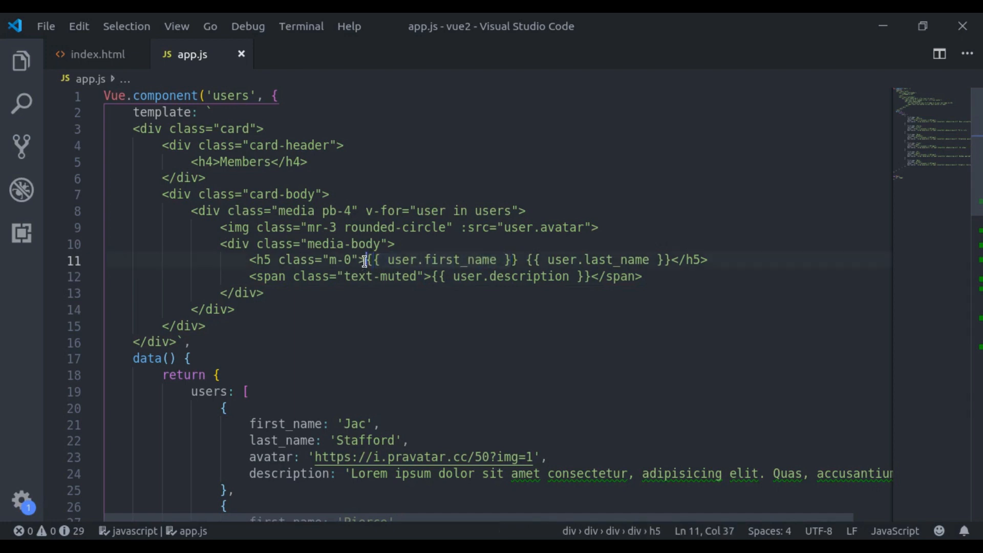
left_click_drag(367, 260, 668, 260)
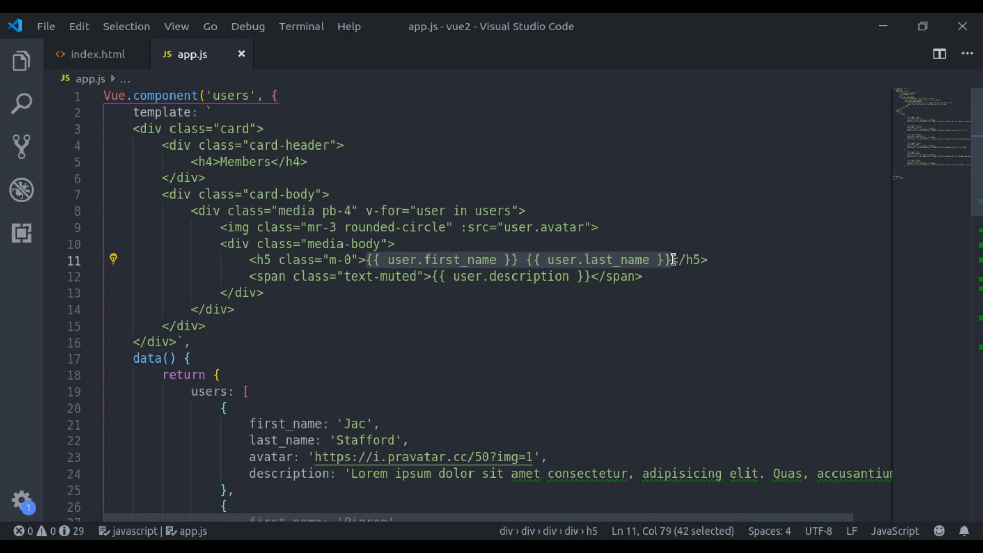
key("Delete")
type("<slot></slot>")
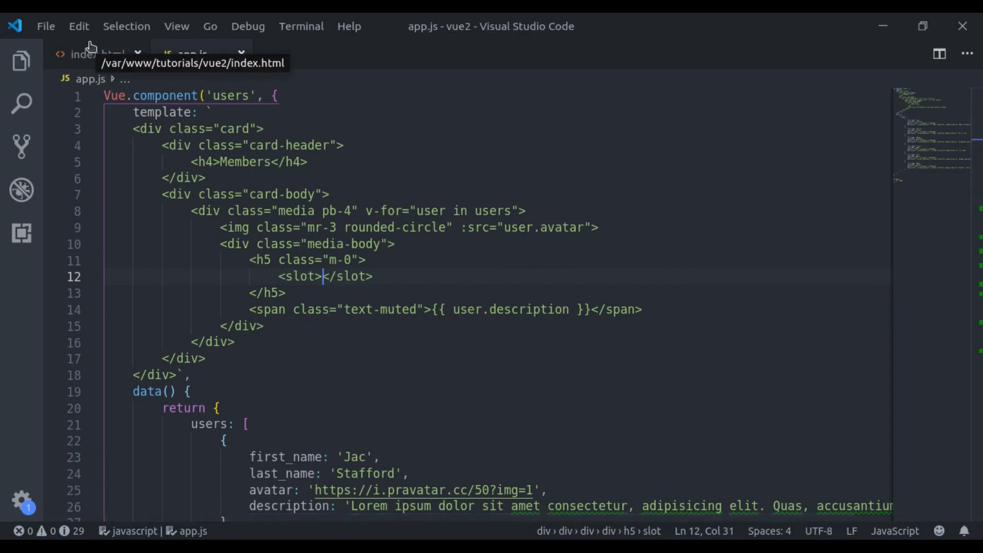
- Add <slot></slot> to the h5 in app.js and put {{ user.first_name }} inside <users> in index.html
left_click(92, 54)
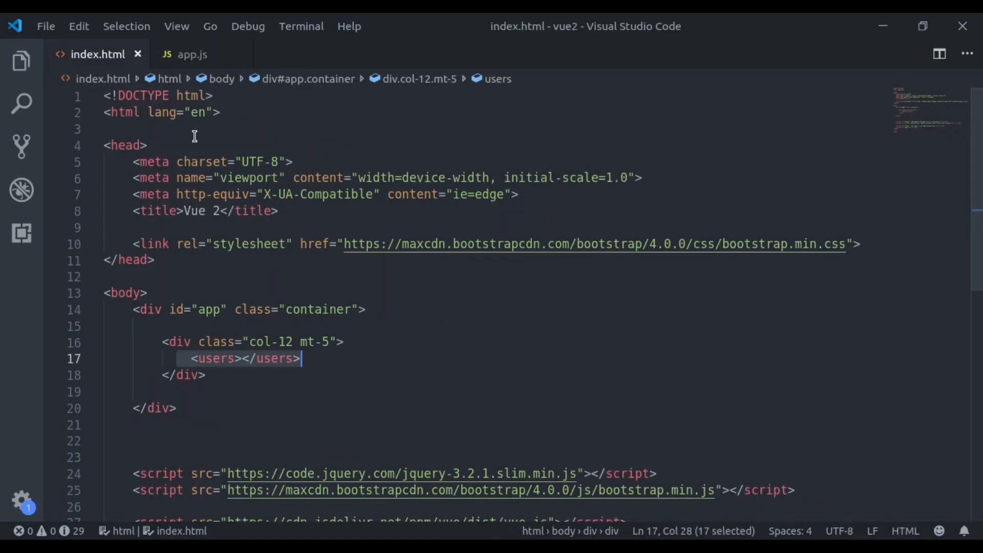
type("fsdf")
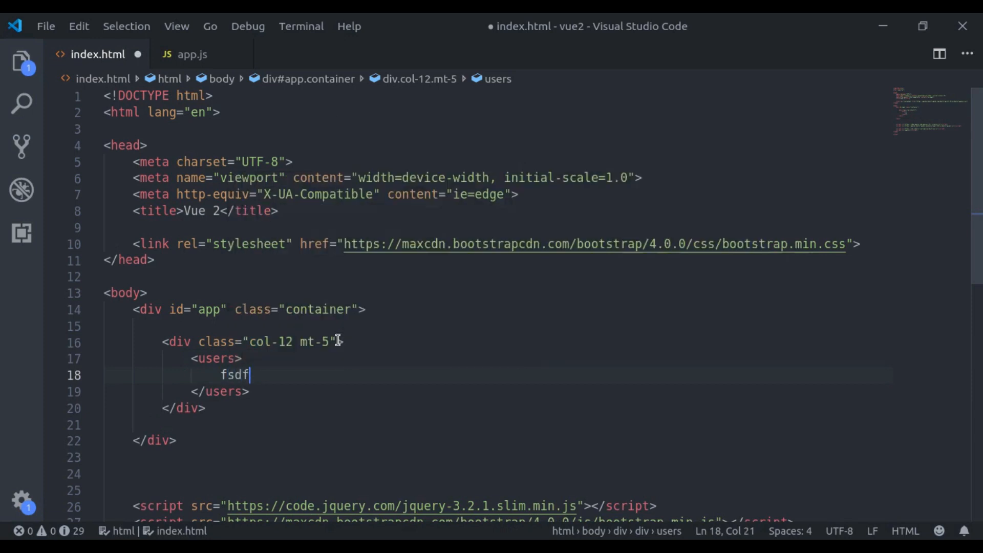
left_click(193, 55)
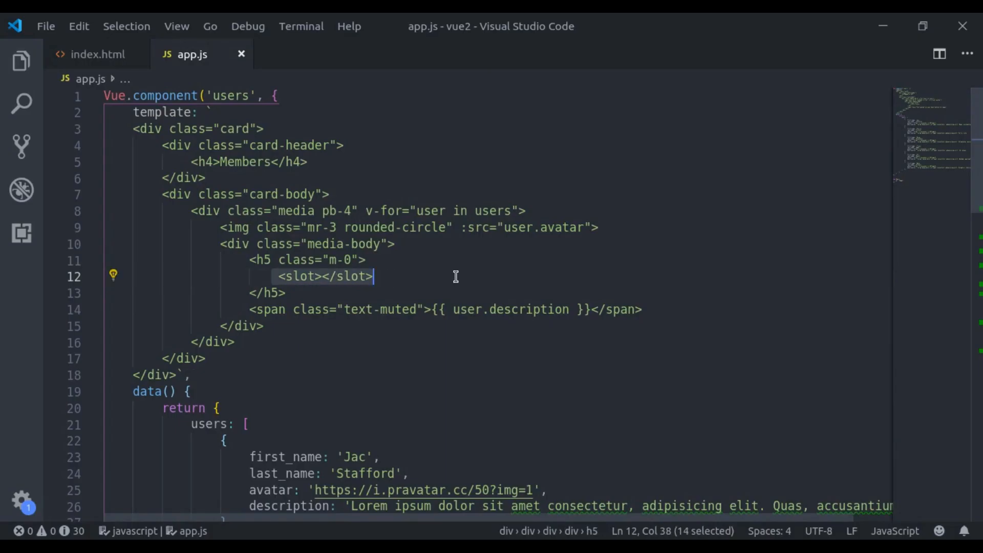
left_click(91, 54)
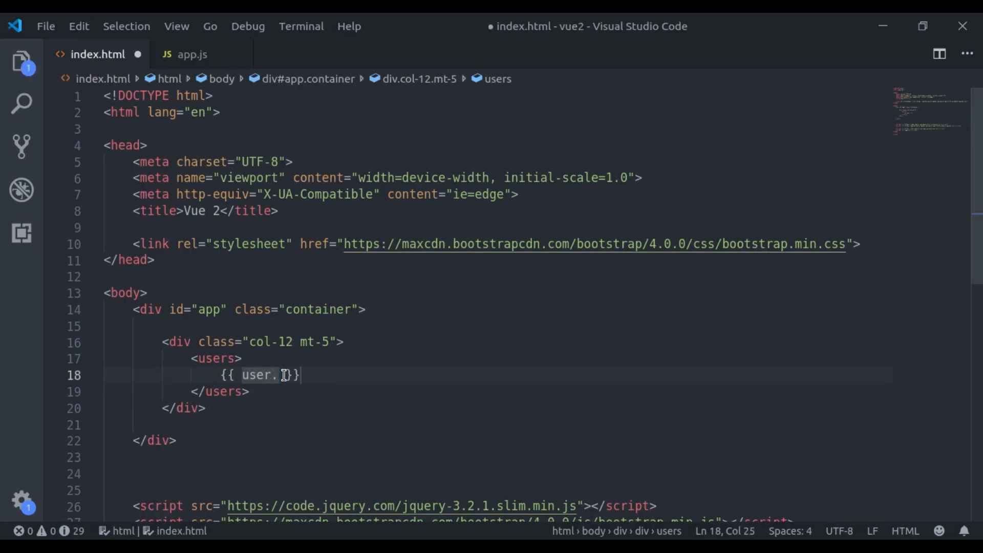
type("first_na")
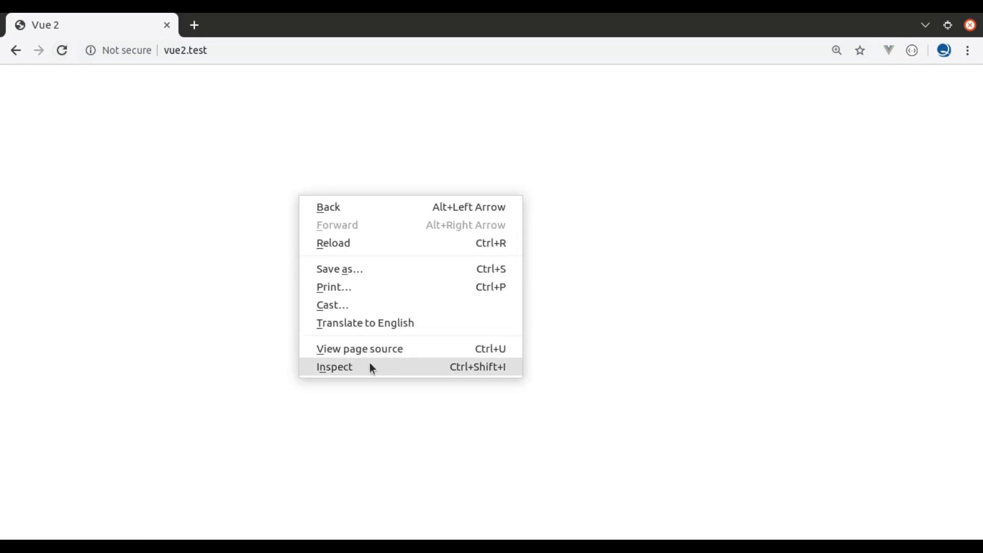
- Open Chrome DevTools to read the 'user is not defined' and first_name errors
left_click(334, 367)
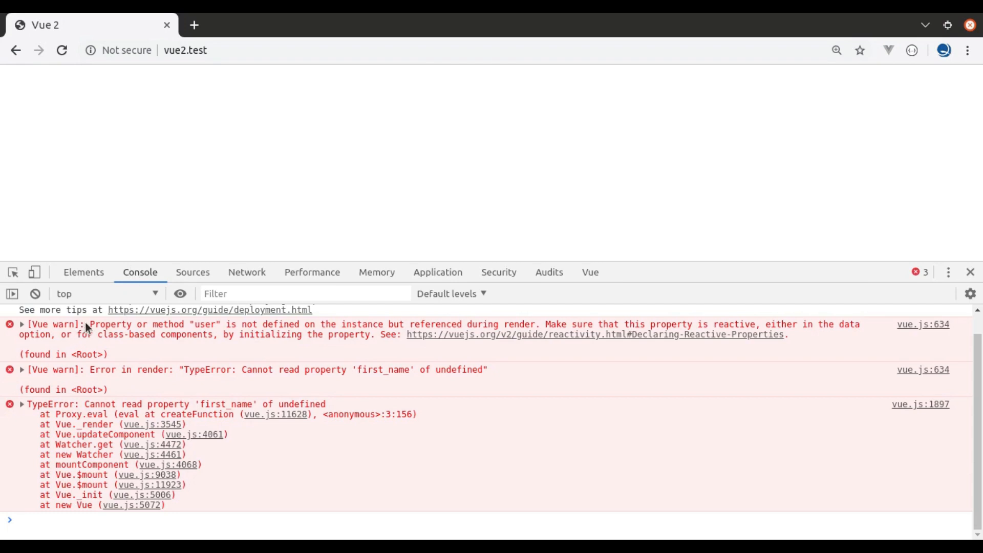
left_click_drag(87, 324, 299, 324)
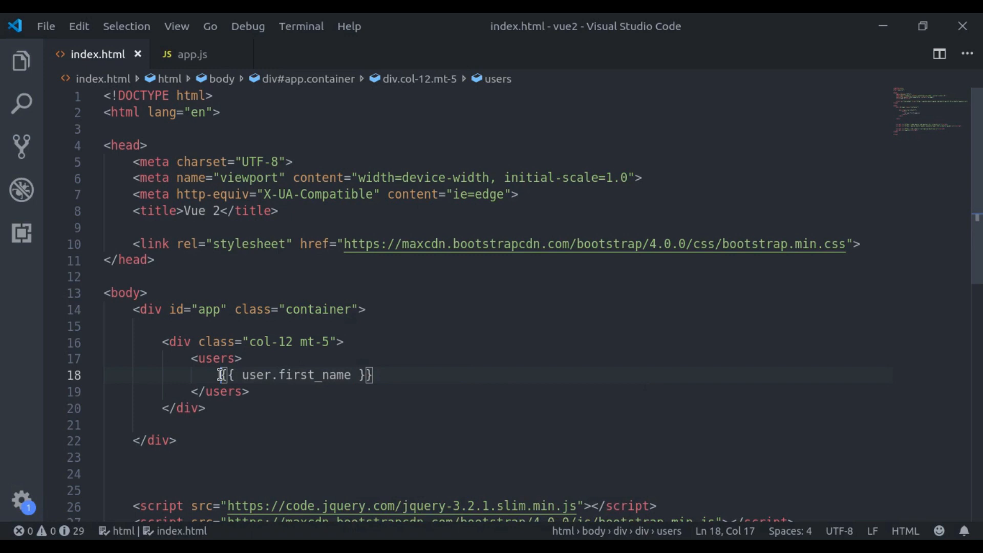
- Add :user="user" to the slot tag inside the h5 in app.js
double_click(256, 374)
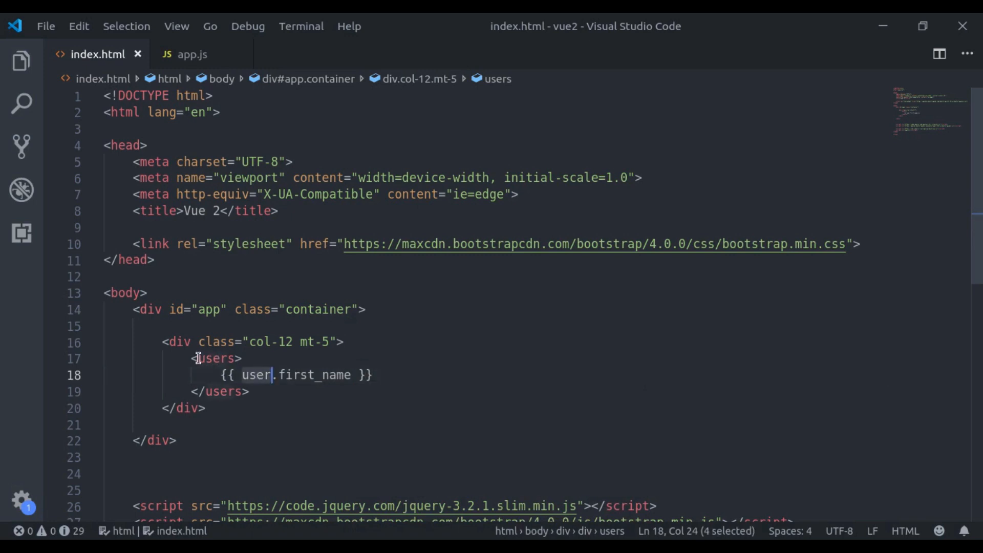
left_click(189, 54)
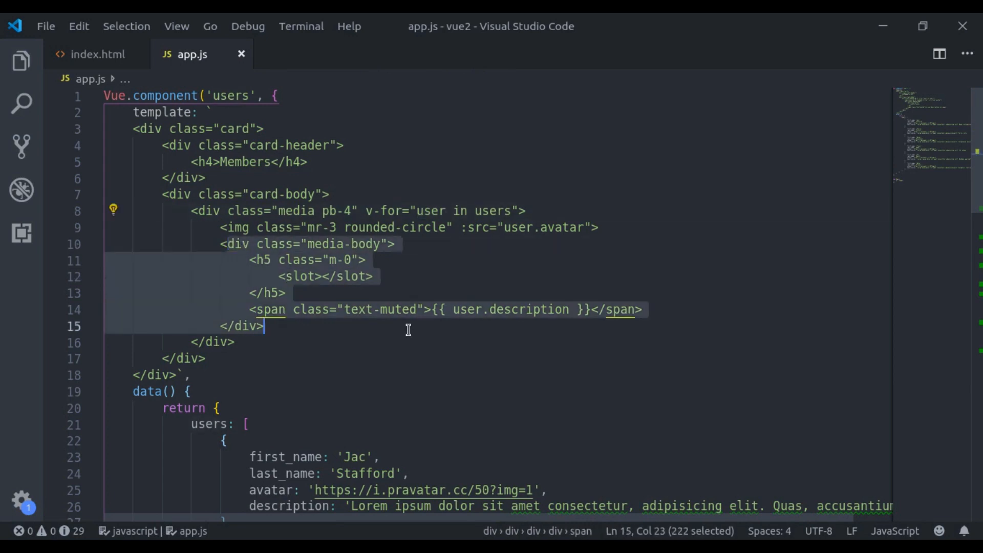
left_click(95, 53)
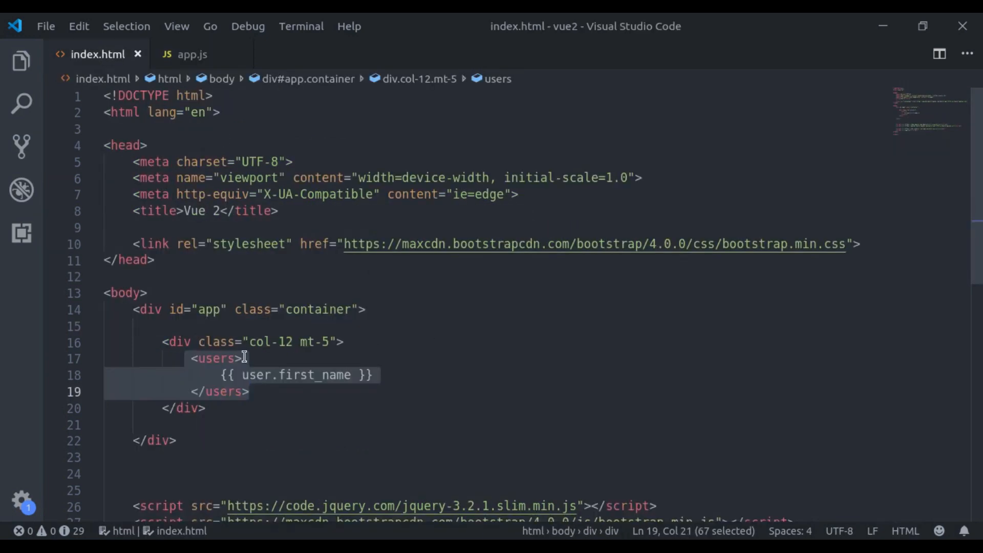
left_click(190, 54)
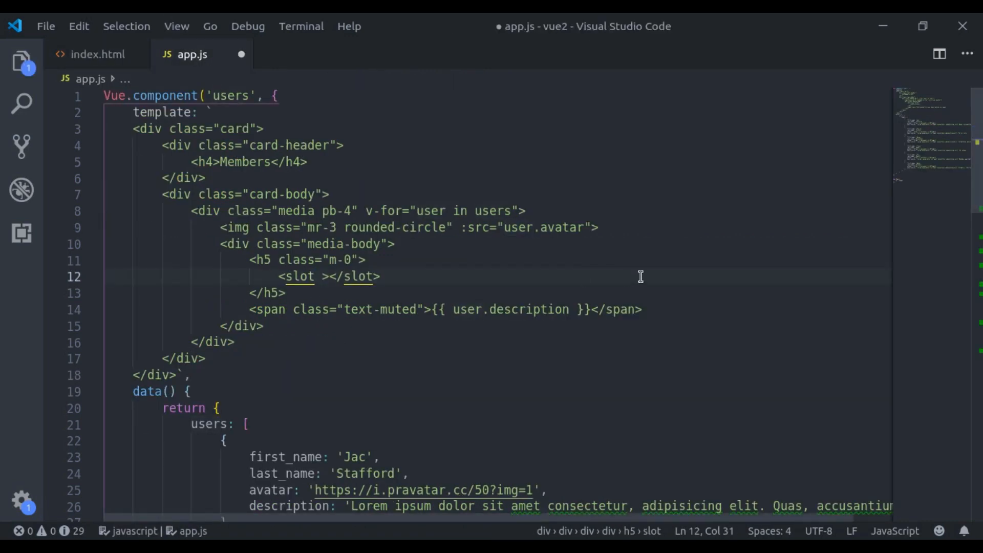
type(":user")
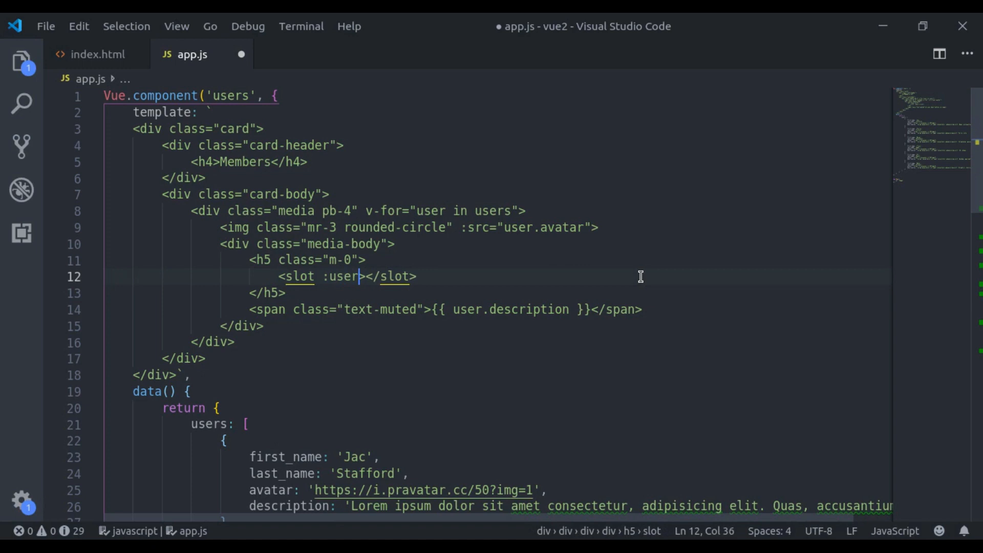
type("=\"u")
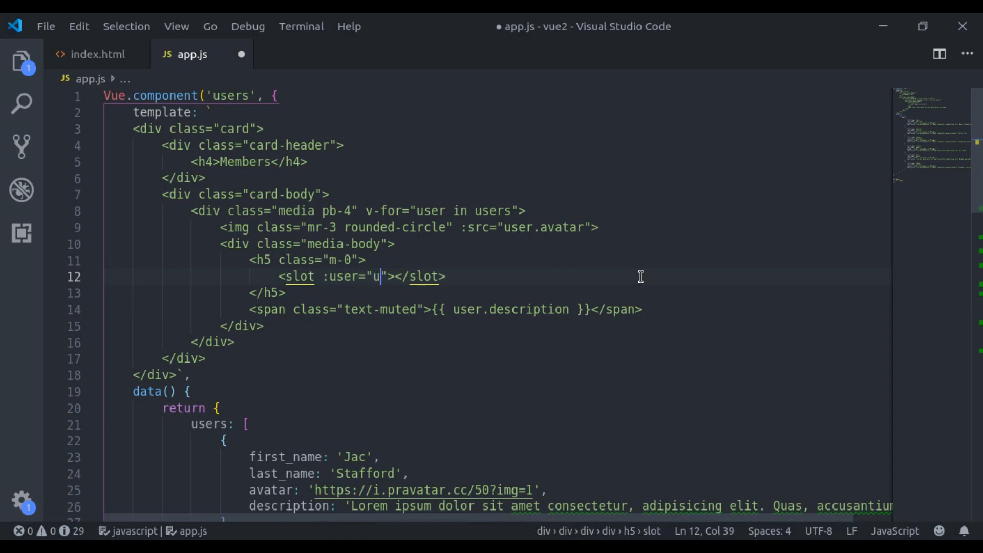
type("ser")
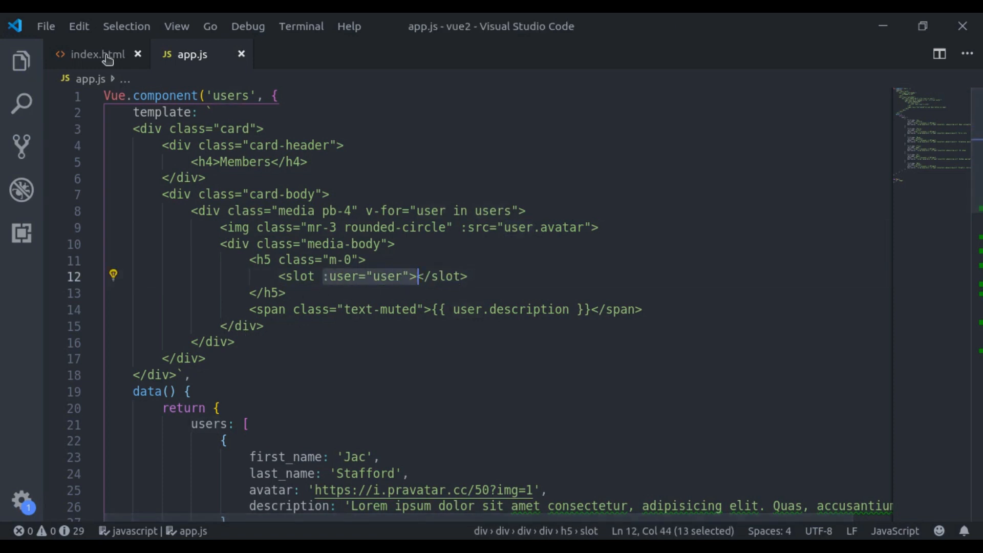
- Inside <users>, add <template slot-scope="slotProps"> showing {{ slotProps.user.first_name }} and save
left_click(94, 55)
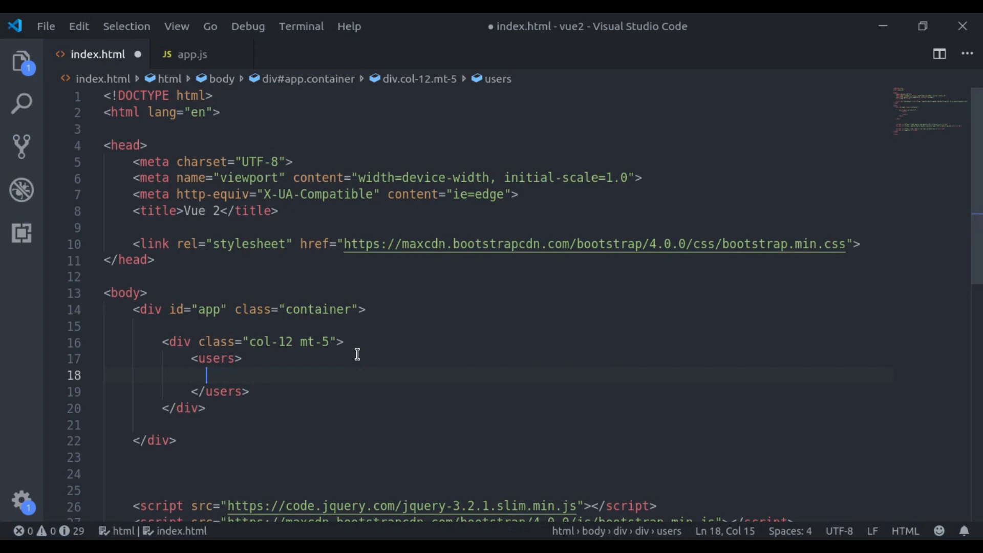
type("template")
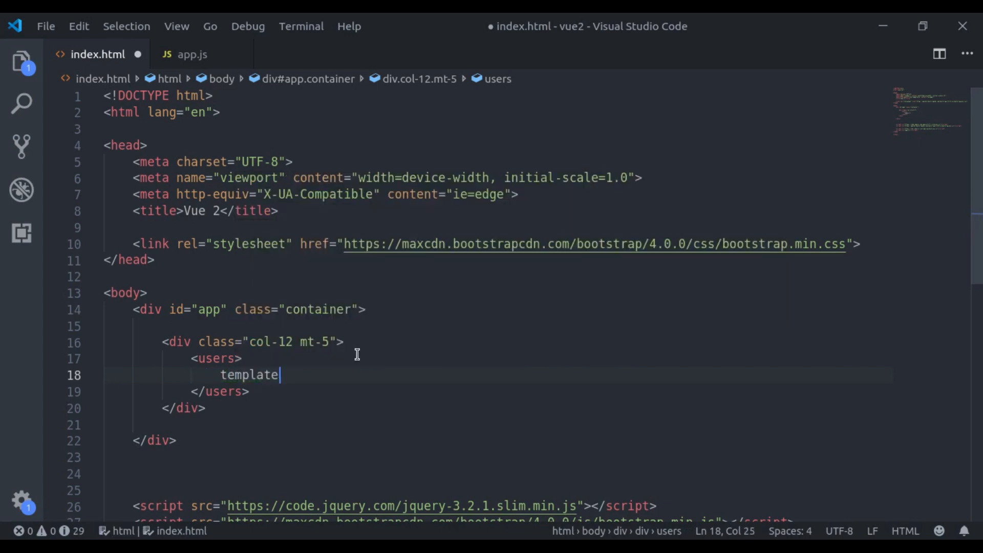
key("Tab")
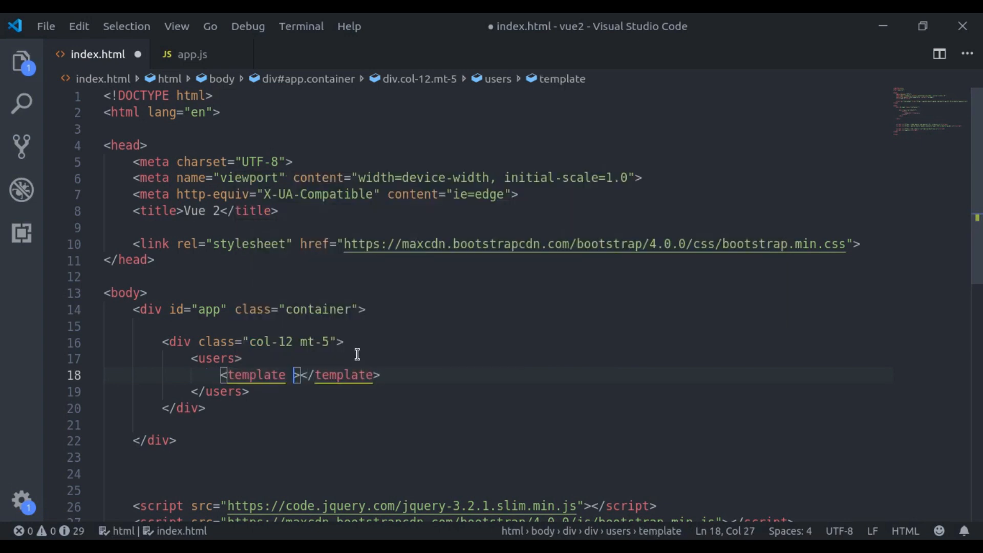
type("slot")
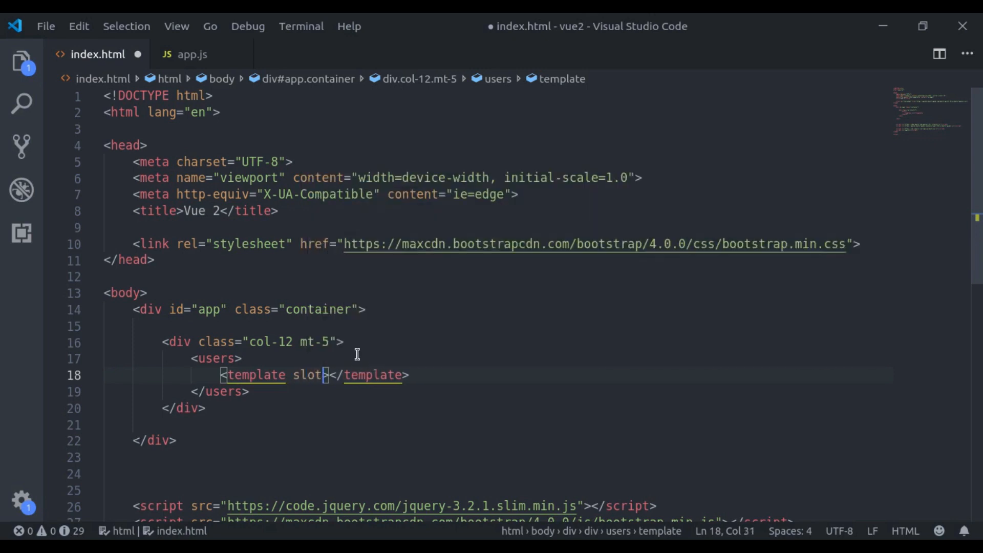
type("-scope")
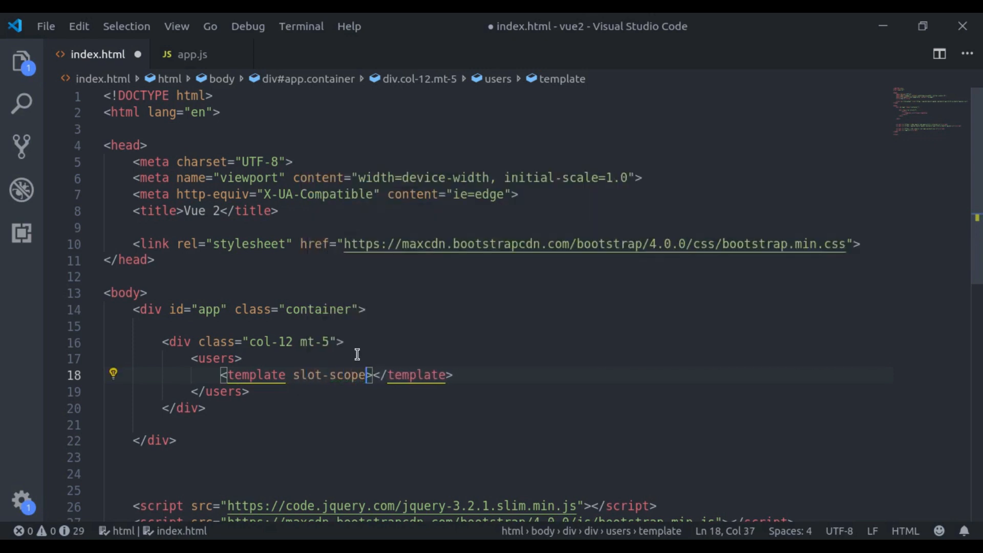
type("=\"s")
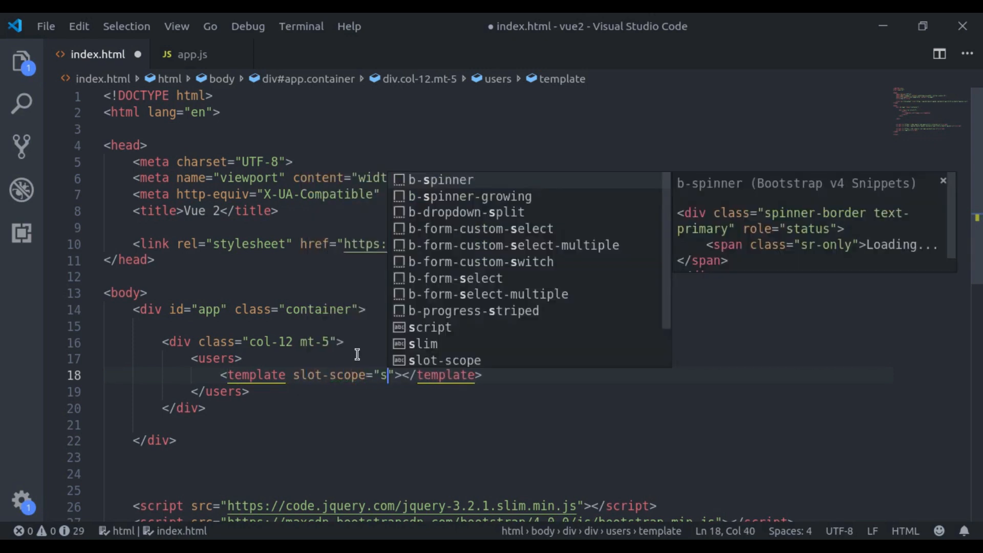
type("lotProps")
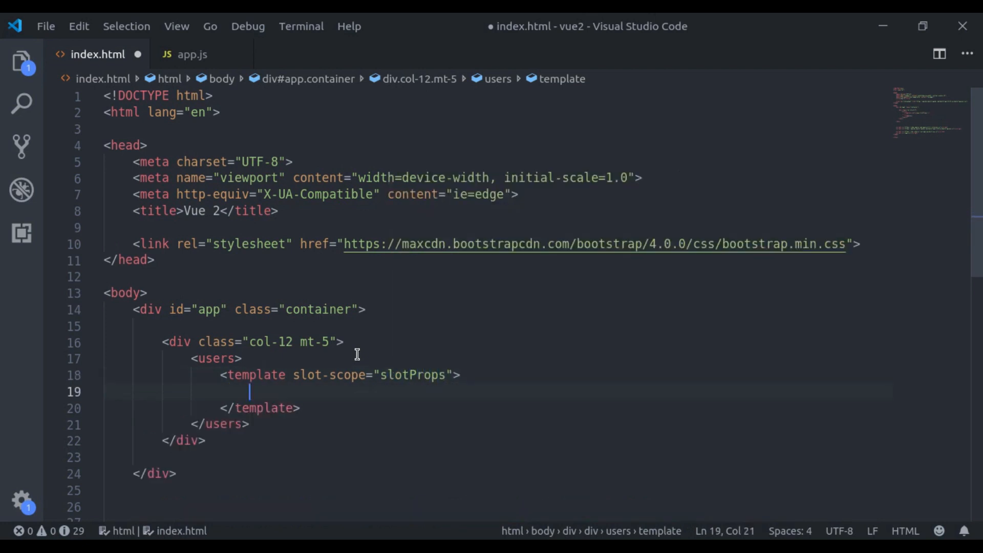
type("{{ s }}")
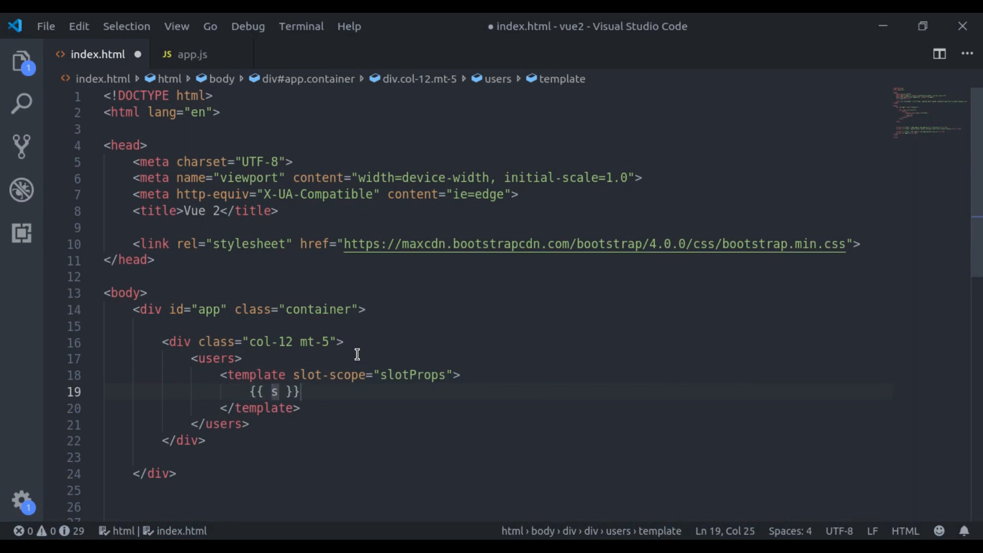
type("lotProps.user")
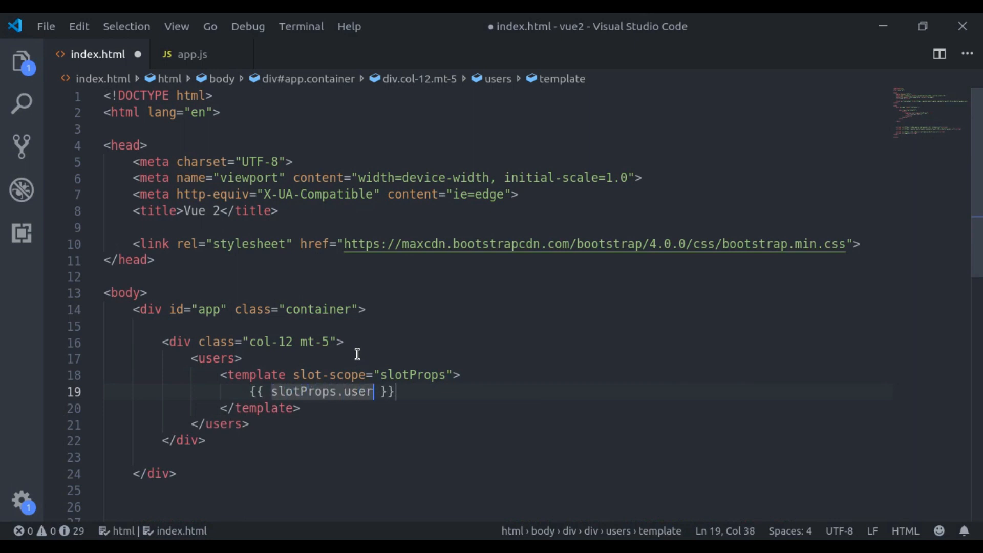
type(".first")
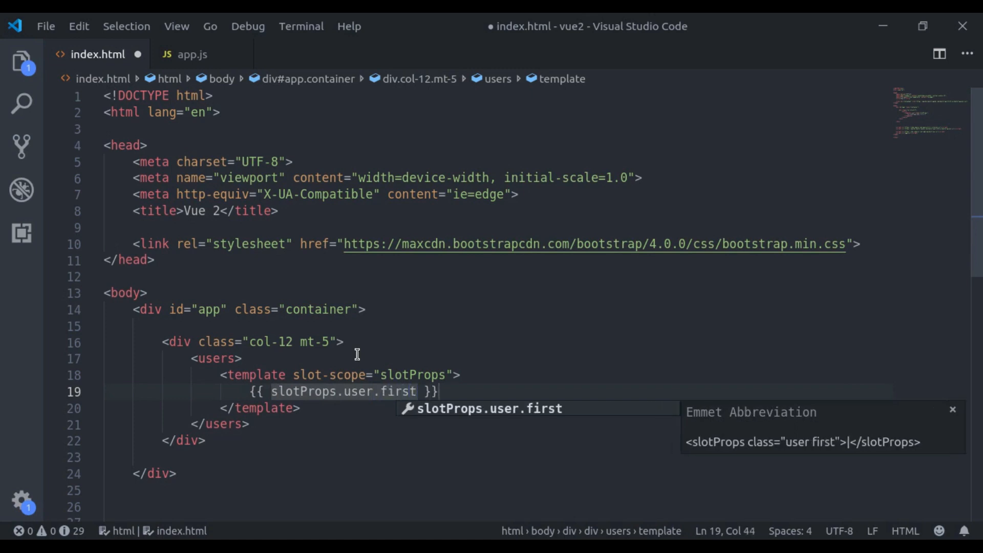
type("_name")
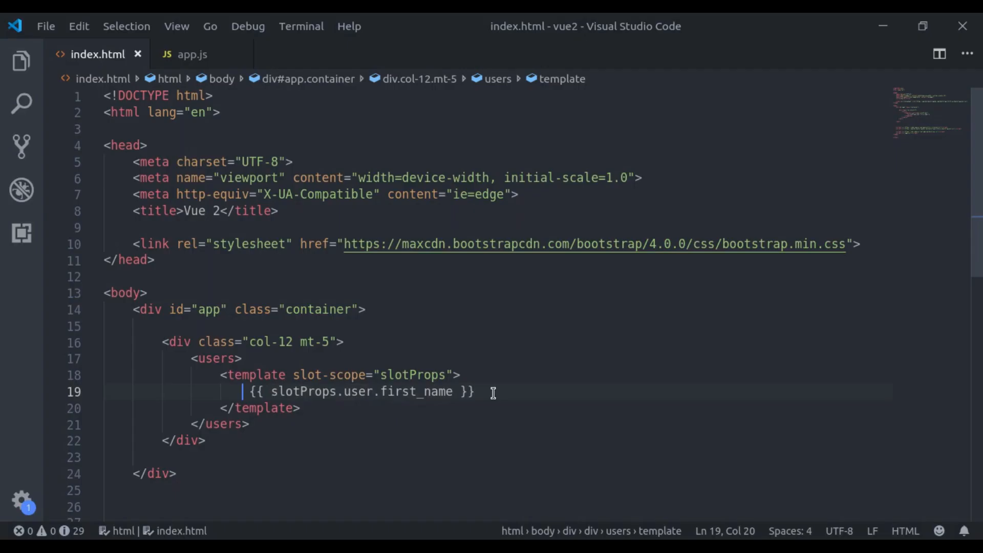
- Type <a href="#"> above the first-name mustache expression
type("<a")
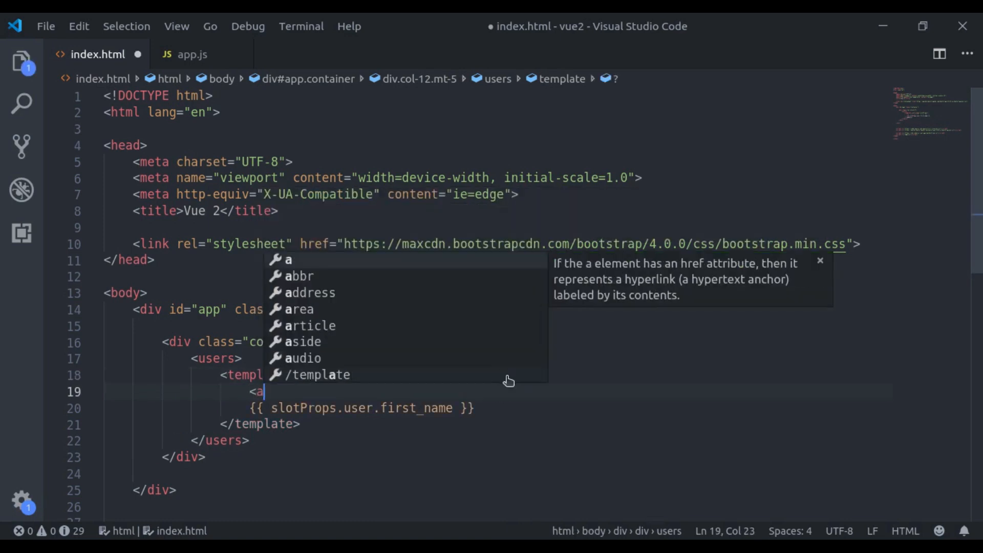
type("href")
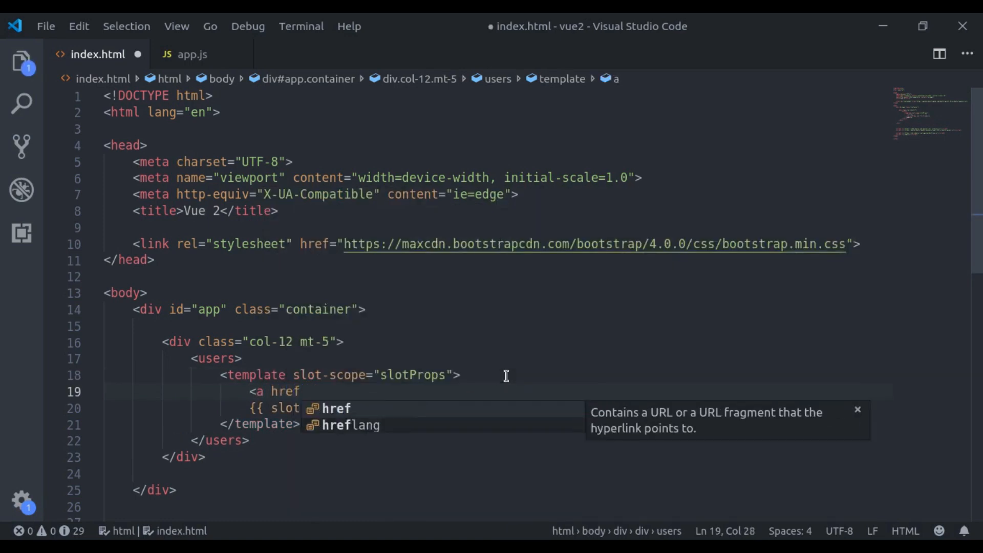
type("=\"\"")
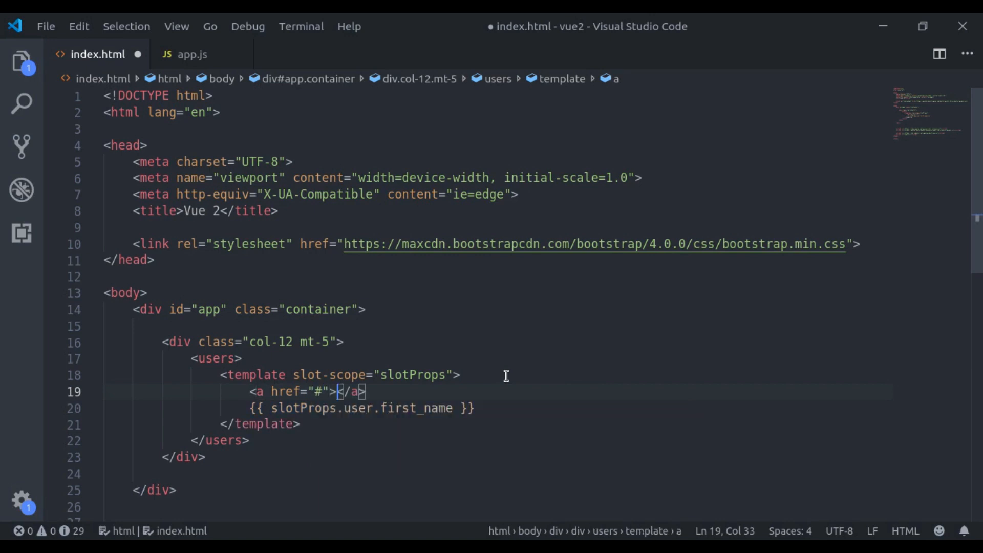
key("Delete")
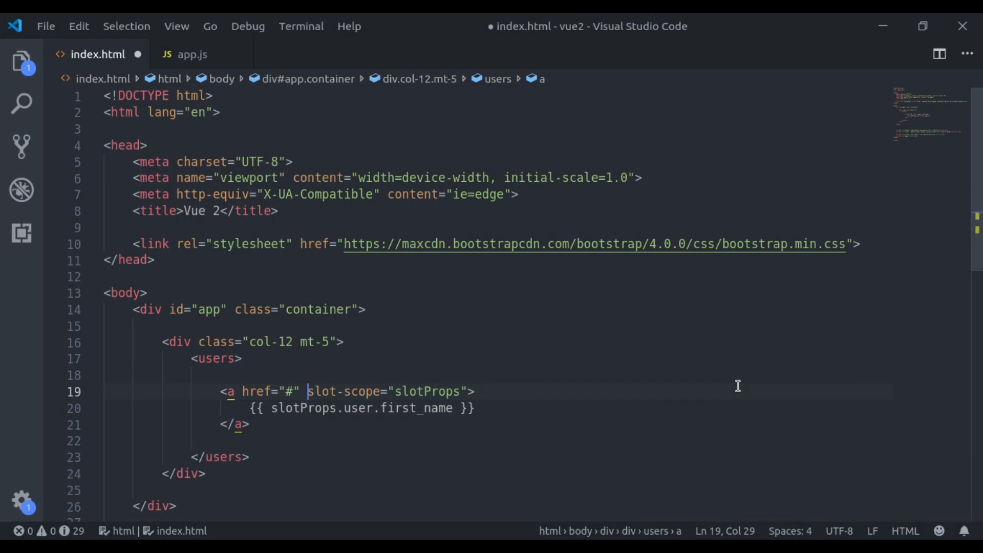
- Replace the link's slot-scope attribute with v-slot:default="slotProps"
type("slot=\"")
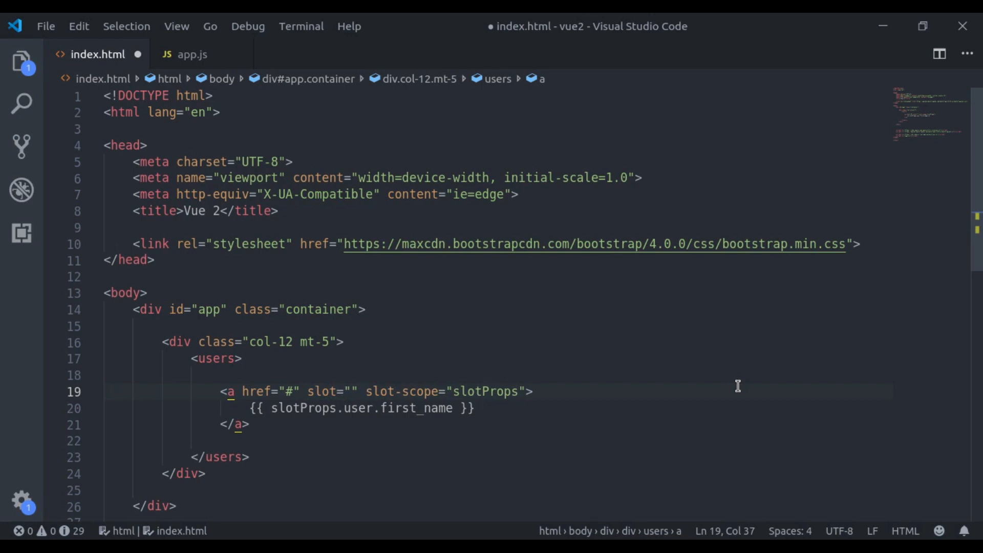
left_click(362, 391)
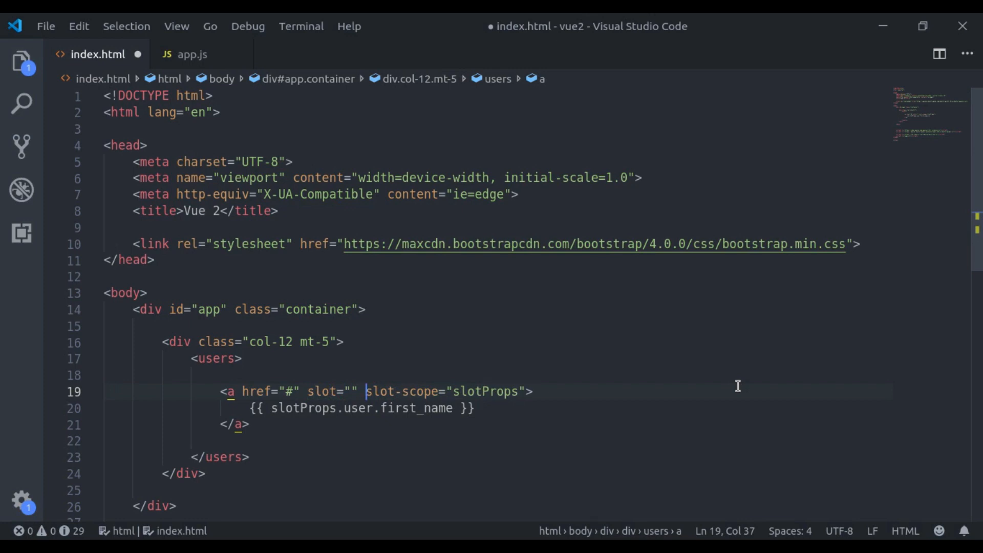
double_click(402, 391)
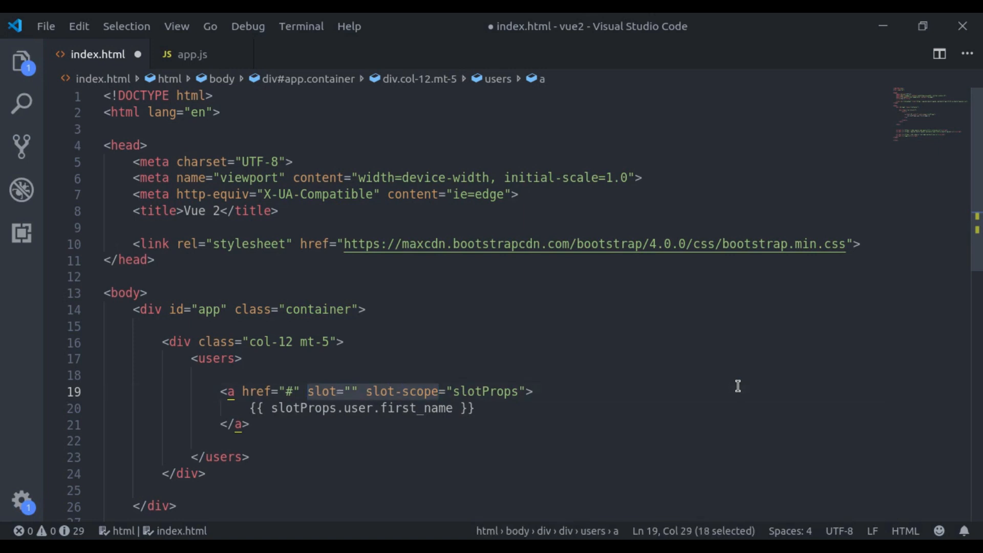
type("v-sl")
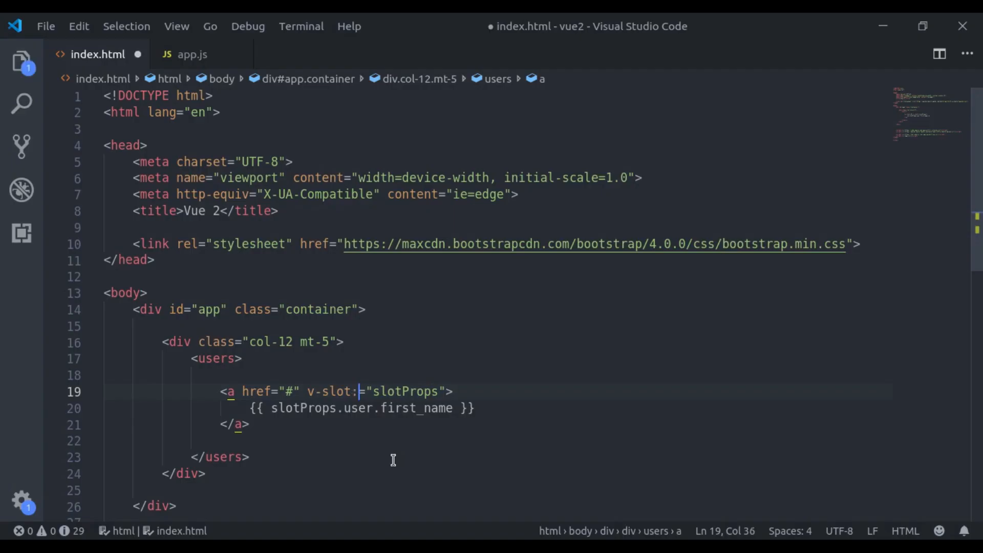
type("default")
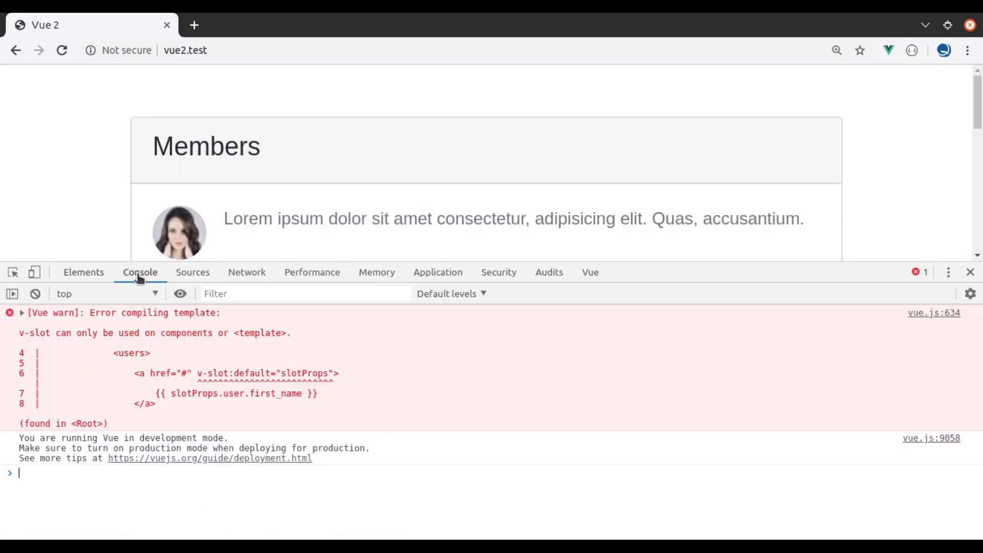
- Read the Console warning that v-slot only works on components or <template>
left_click(21, 312)
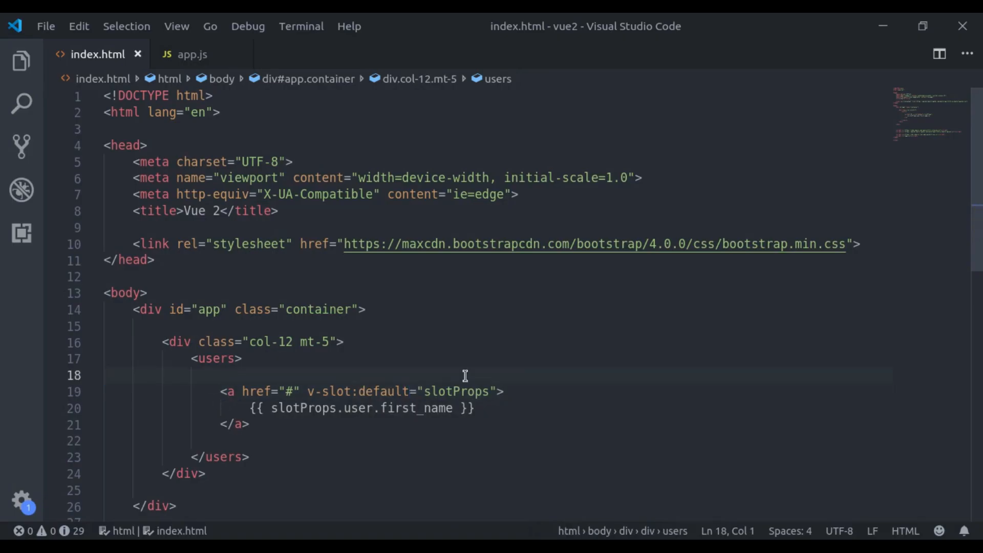
- Wrap the link in <template> and move v-slot:default="slotProps" onto the template
type("<tep")
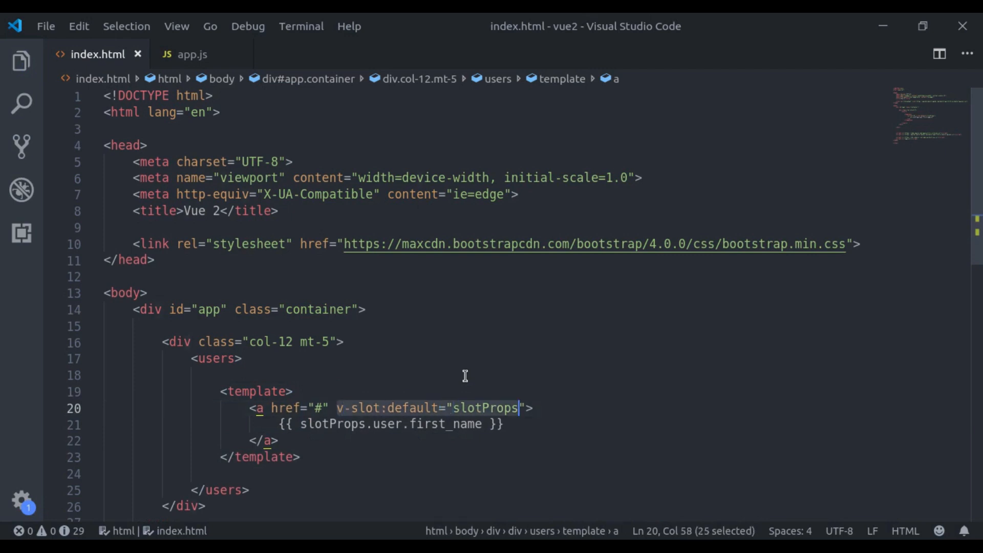
key("Shift+Right")
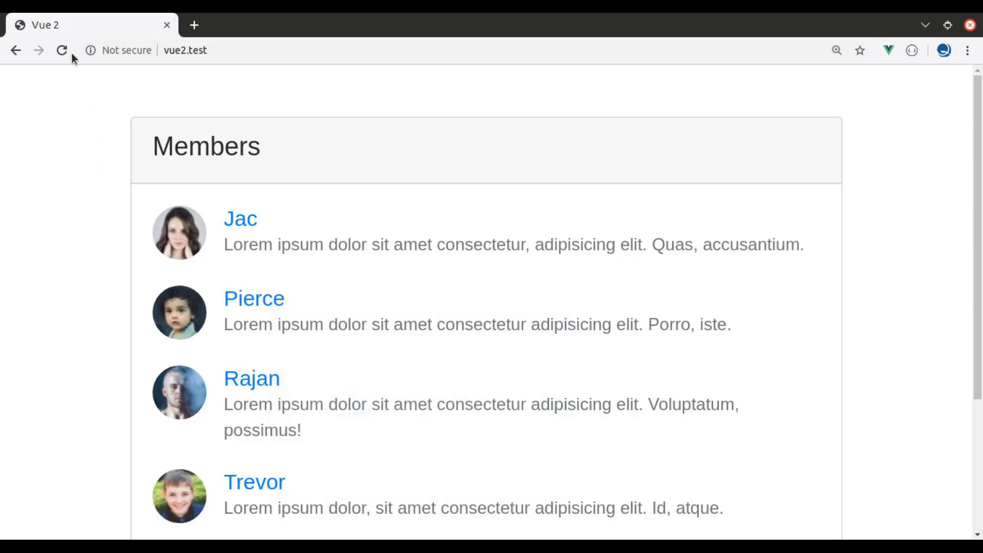
mouse_move(561, 474)
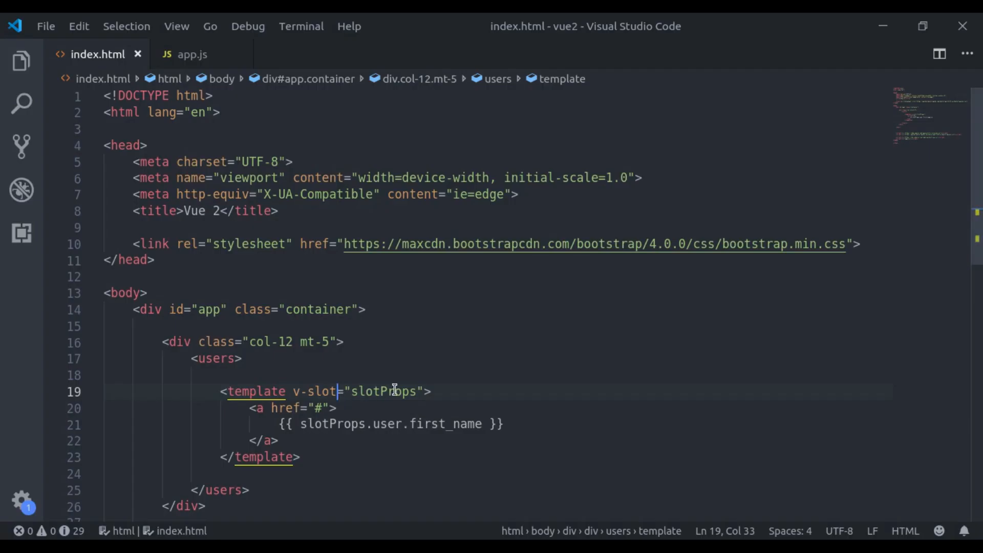
- Change the template binding to a plain v-slot="slotProps" and check the Members list
double_click(383, 391)
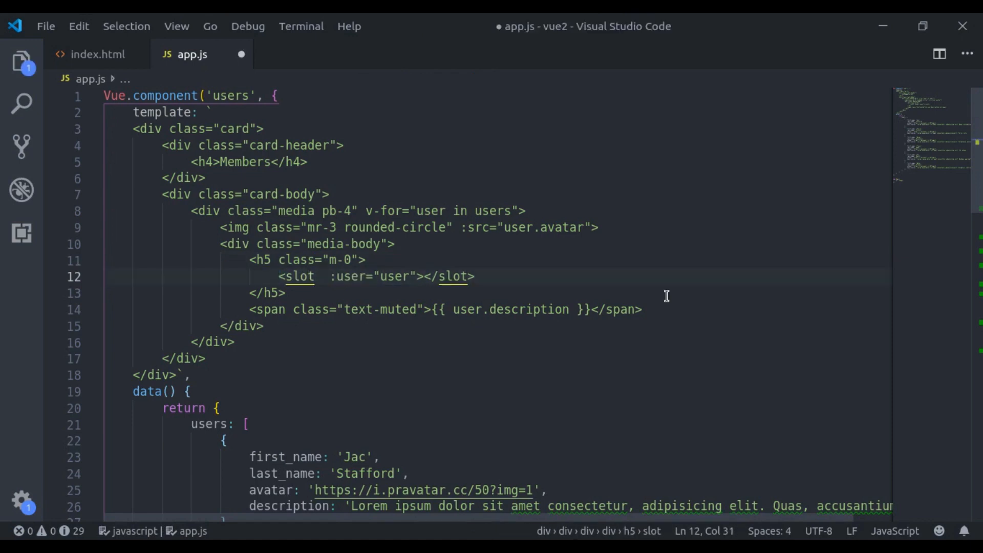
type("name=")
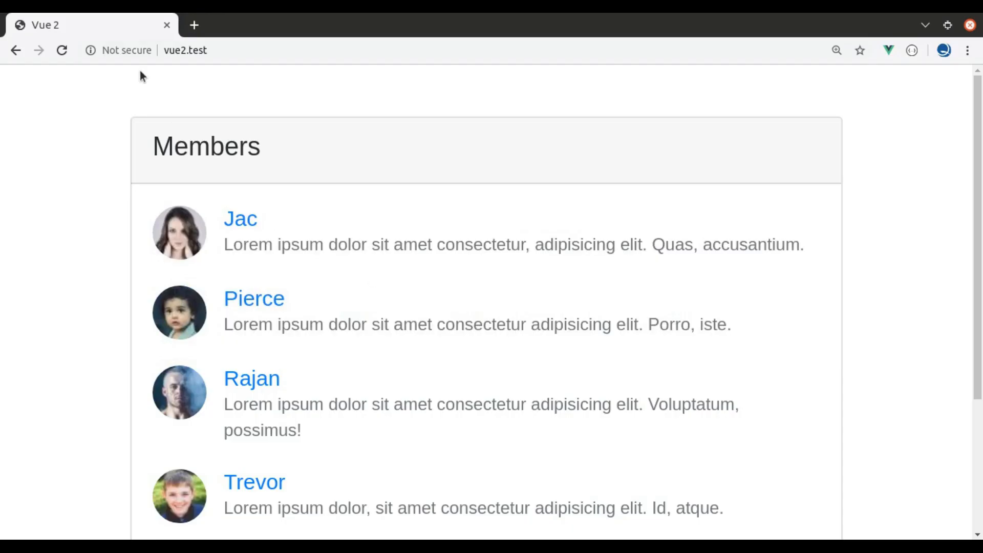
mouse_move(252, 263)
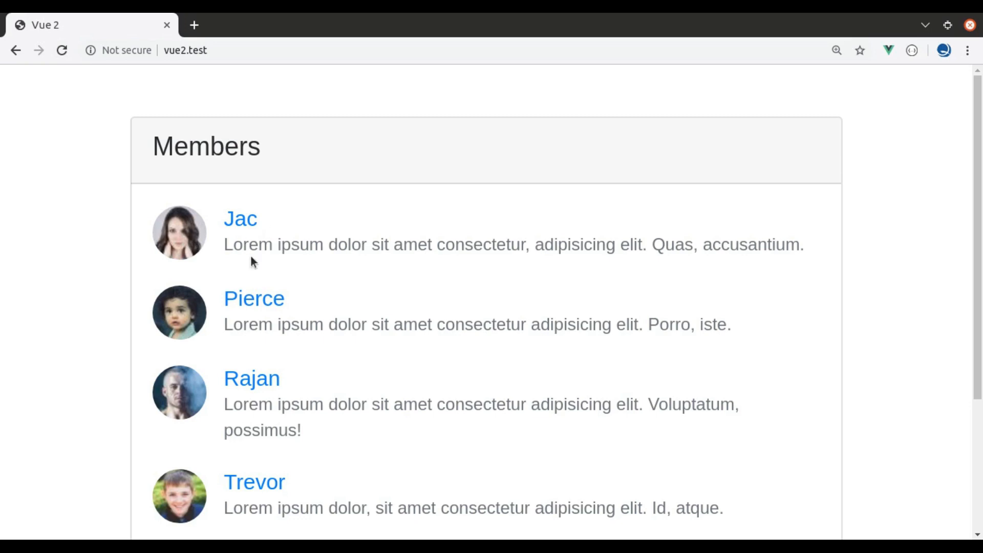
mouse_move(494, 384)
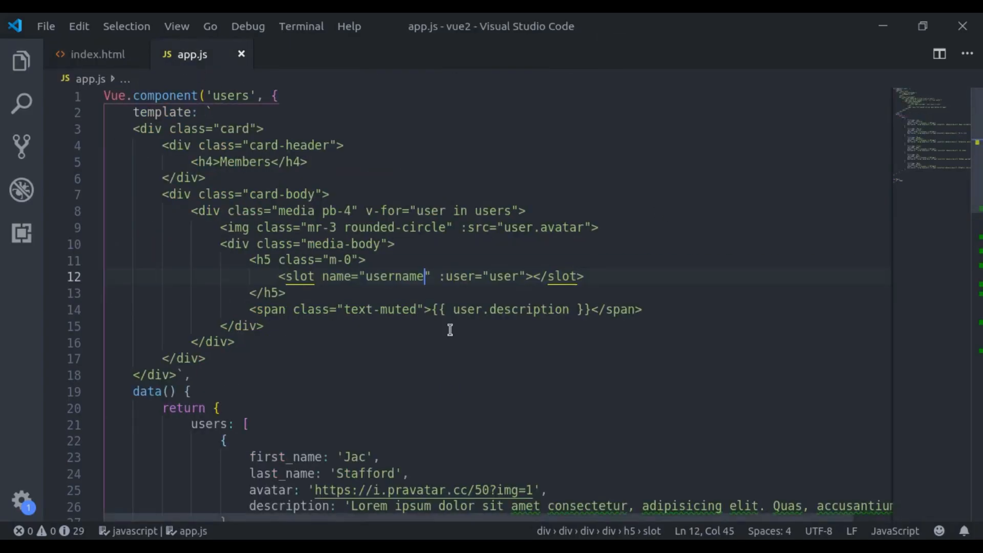
mouse_move(223, 312)
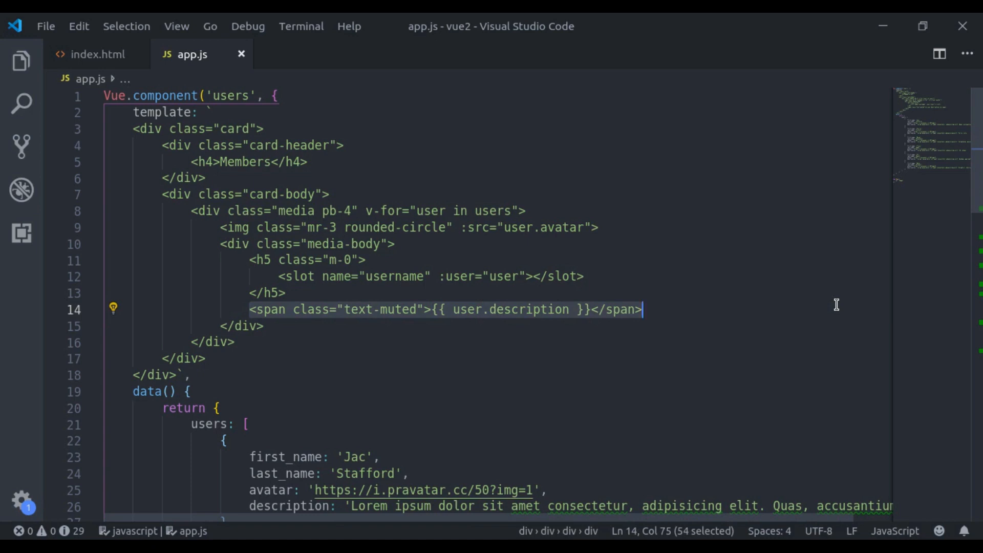
- Surround the text-muted span in app.js with <slot name="description" :user="user"></slot>
type("<sl")
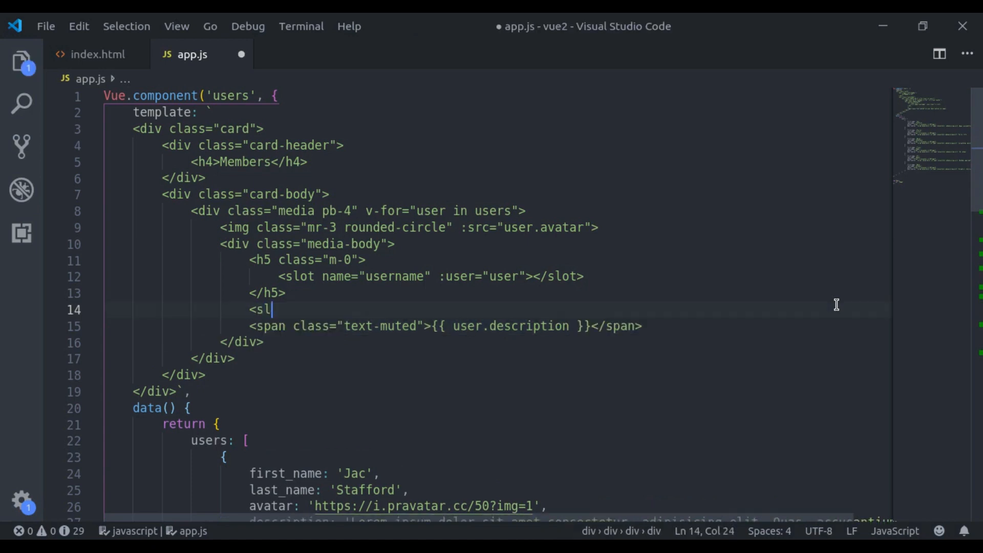
type("ot>")
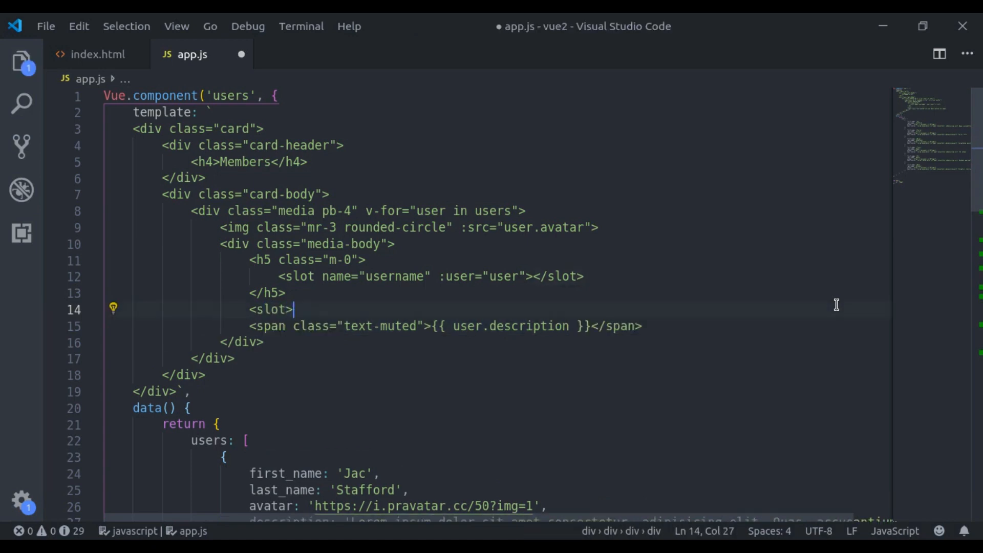
type("</slot>")
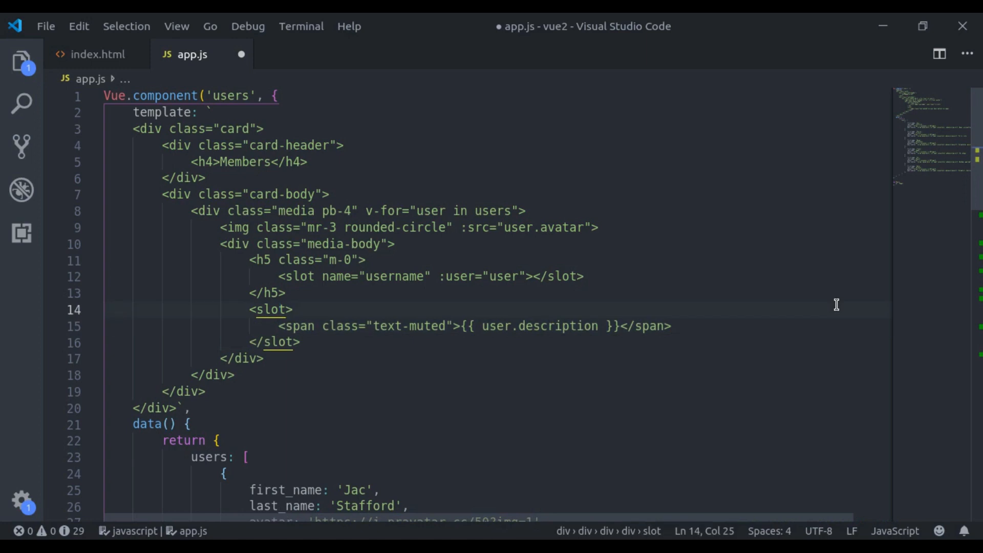
type("name=")
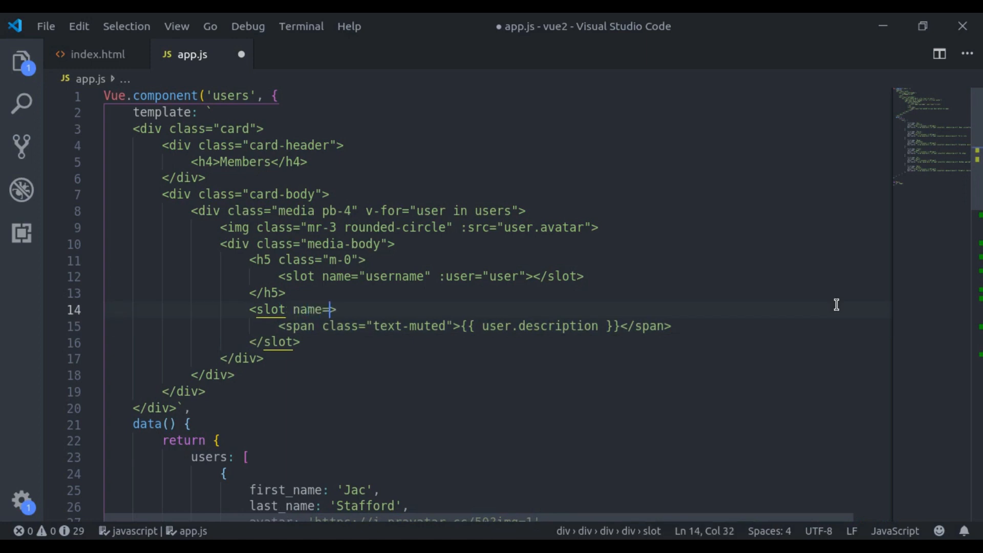
type("\"descr\"")
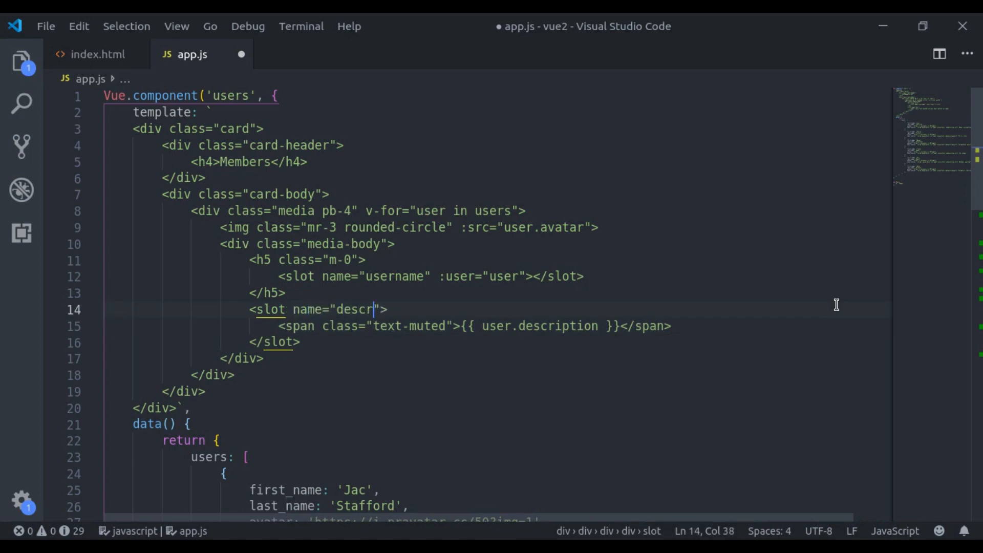
type("iption")
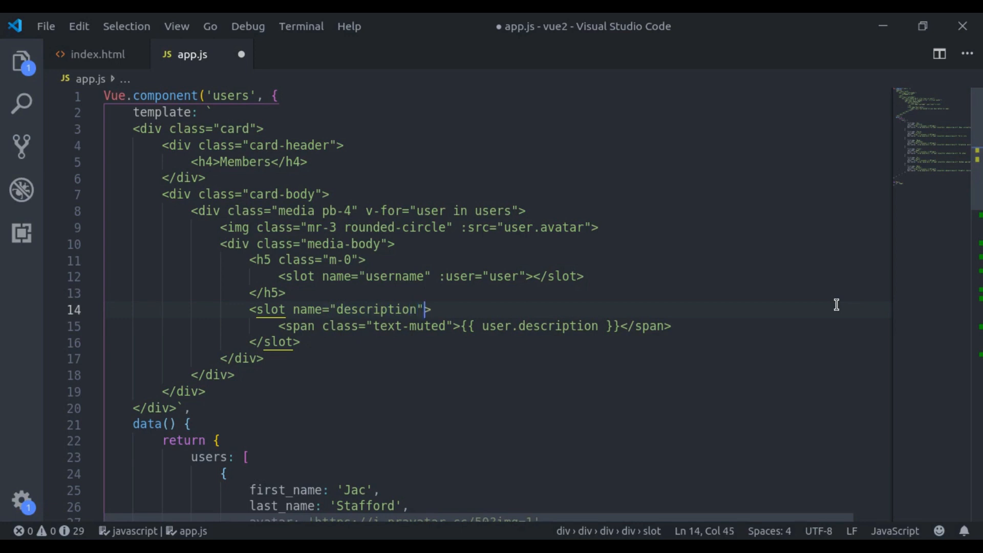
type(":user")
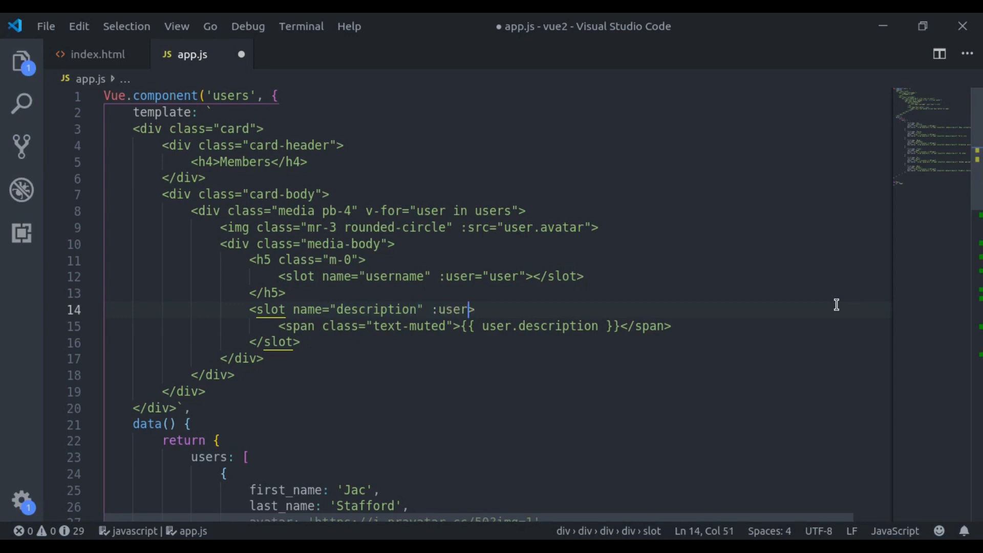
type("=\"")
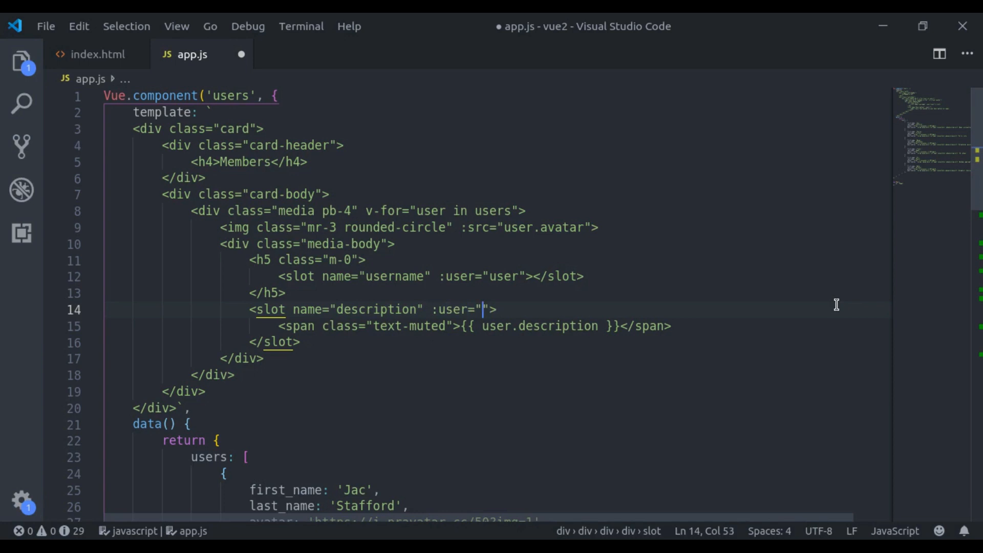
type("user")
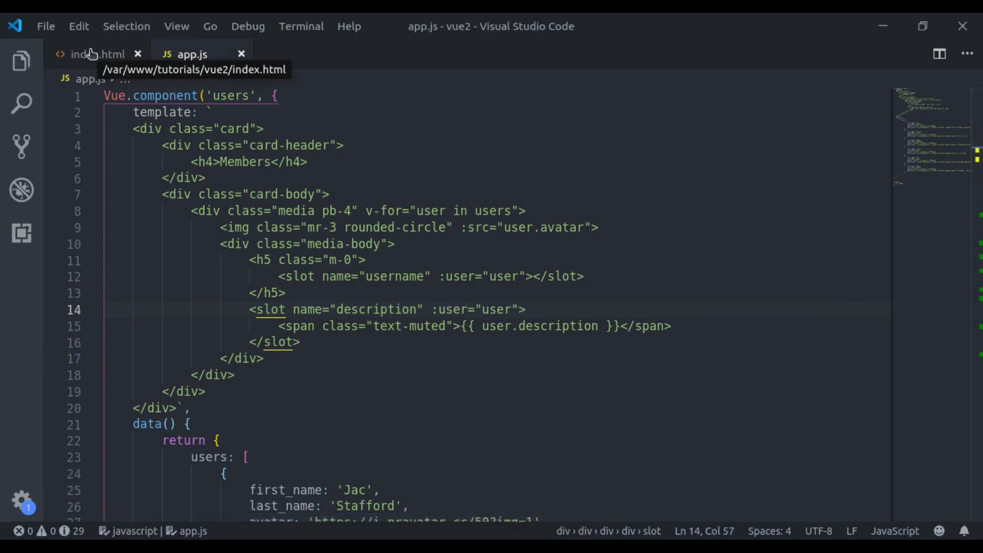
- In index.html, add a <template #description="{ user }"> block
left_click(92, 54)
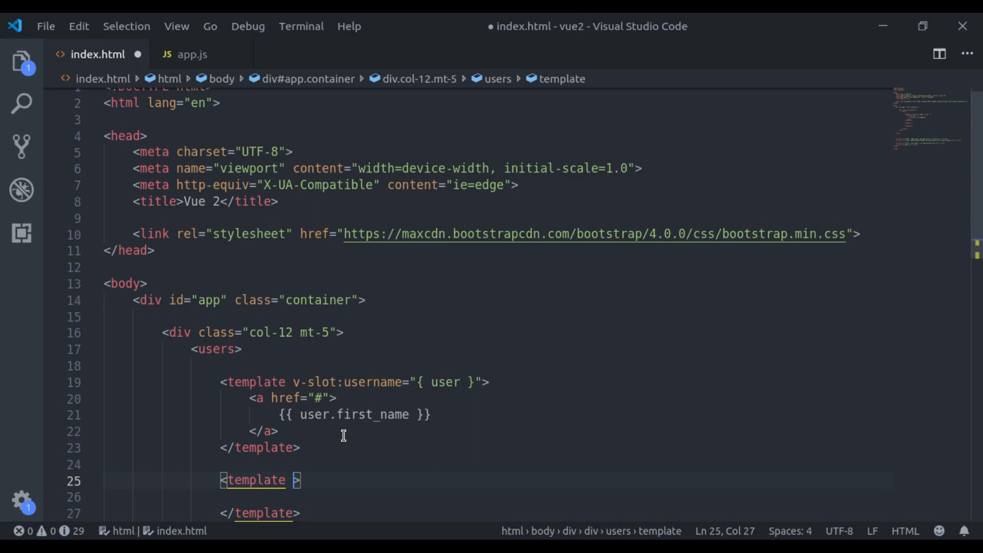
type("#")
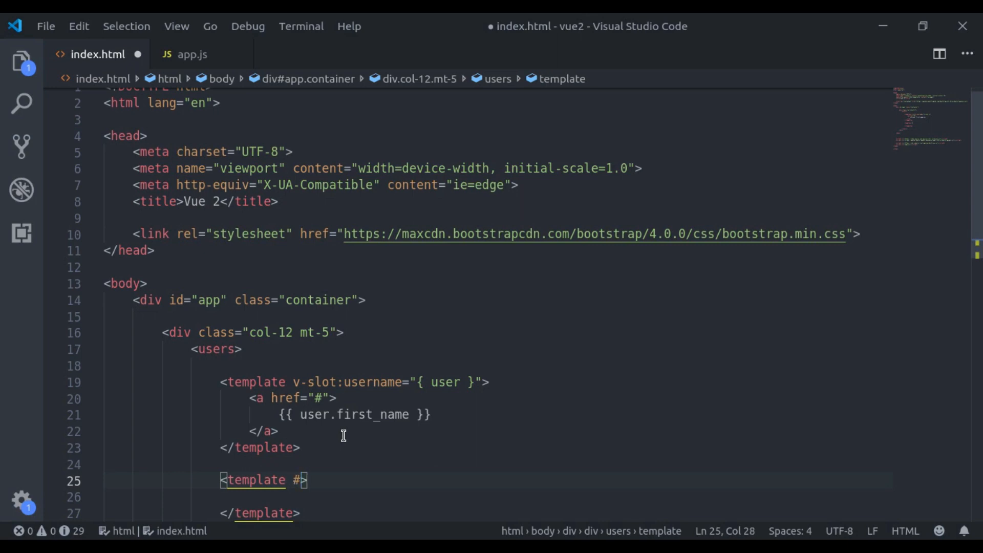
type("description")
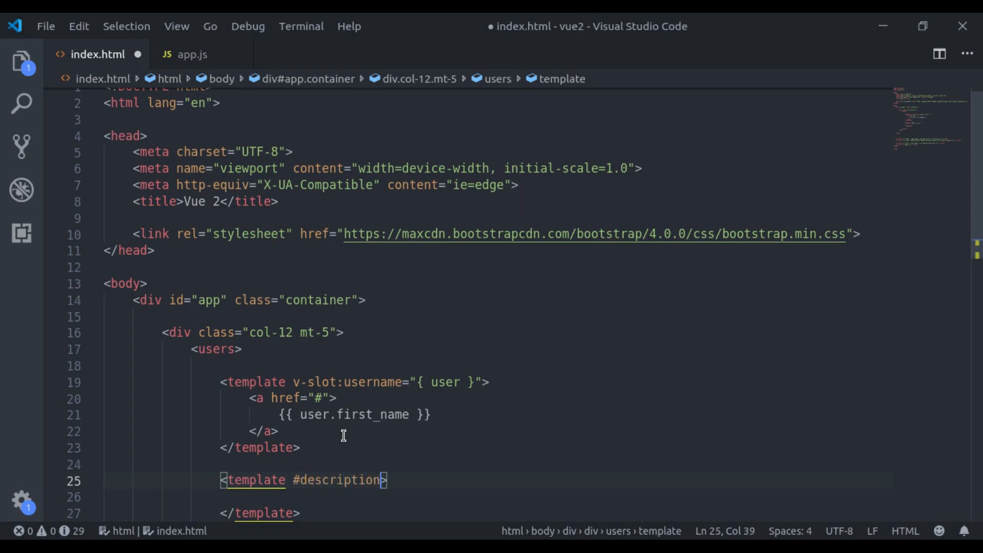
type("=\"\"")
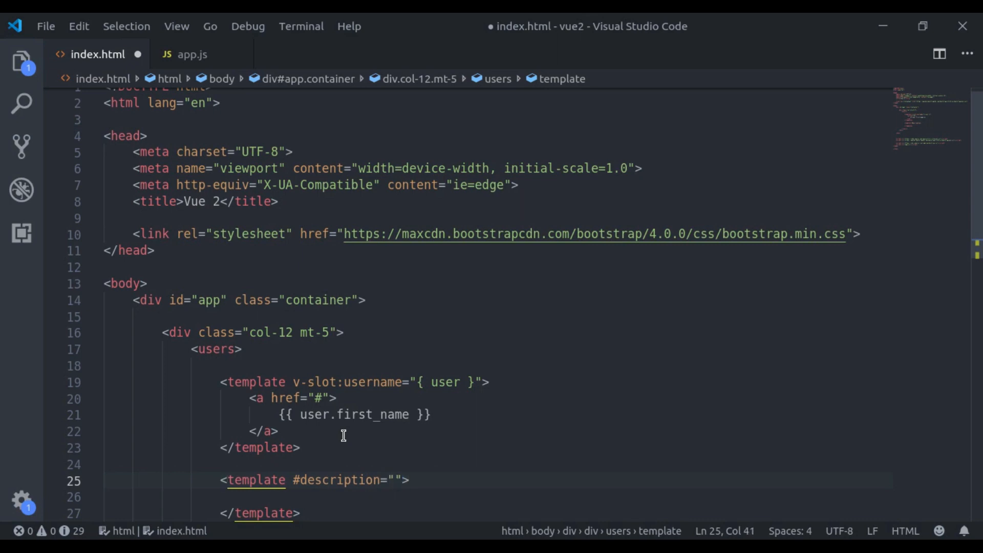
type("{ user }")
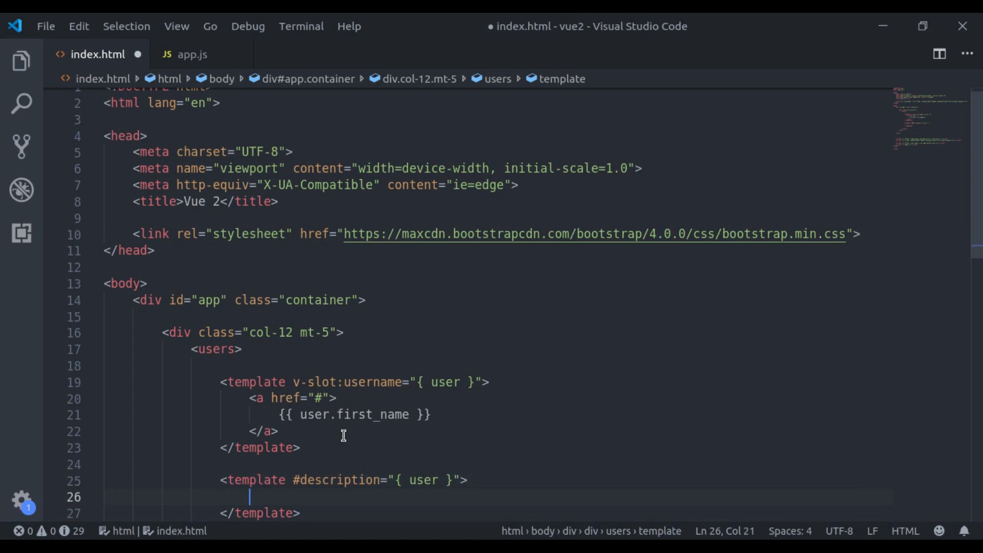
- Render {{ user.description.substring(0,10) }} inside the description template
type("{{  }}")
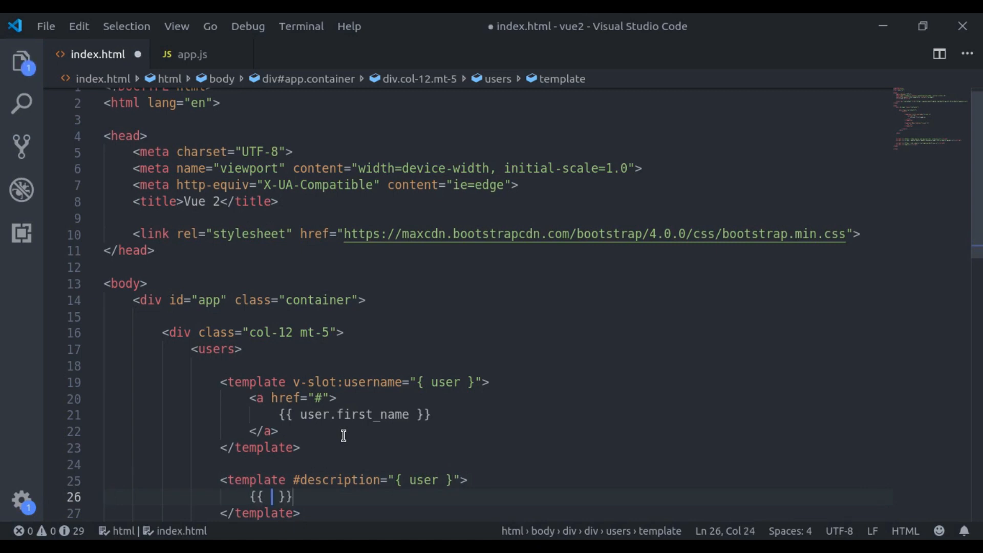
type("user.")
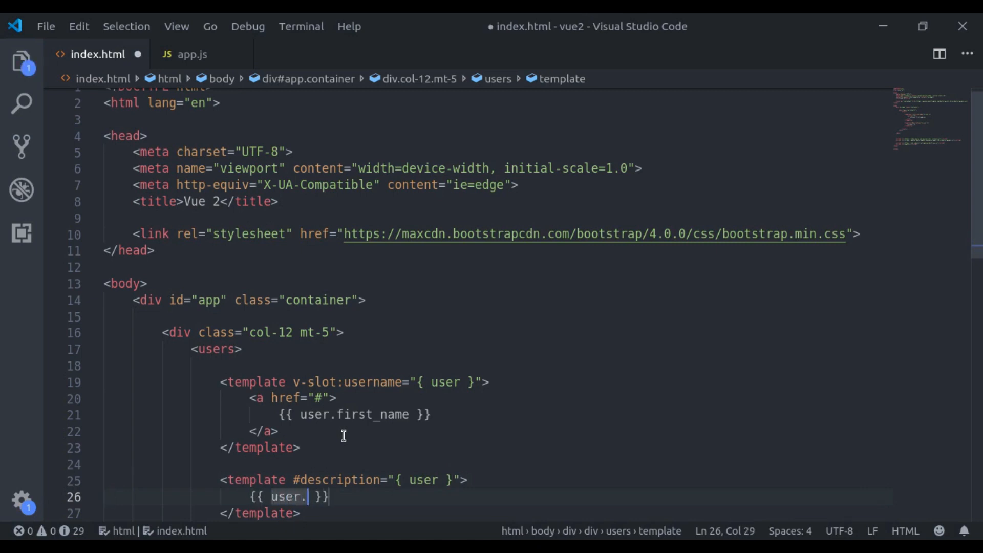
type("descrp")
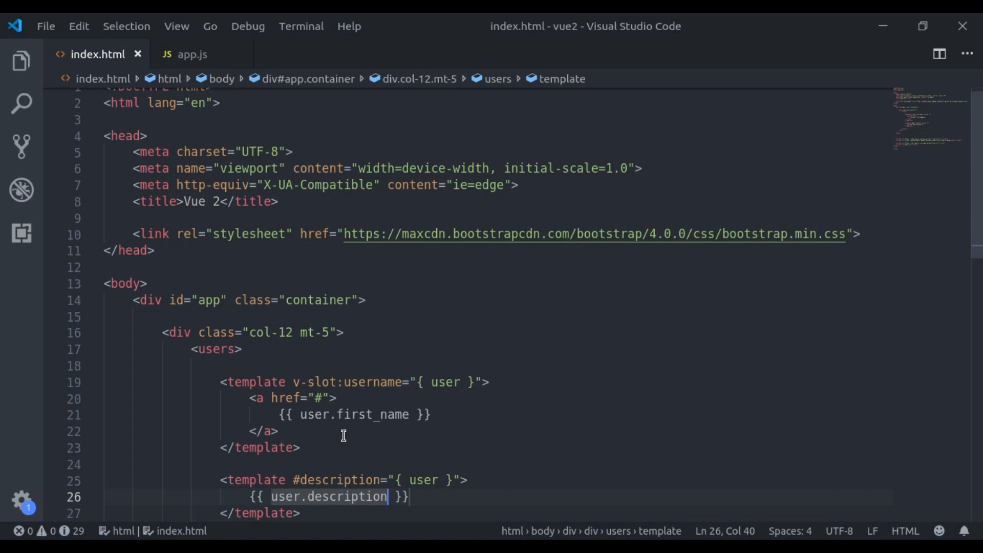
type(".substrin")
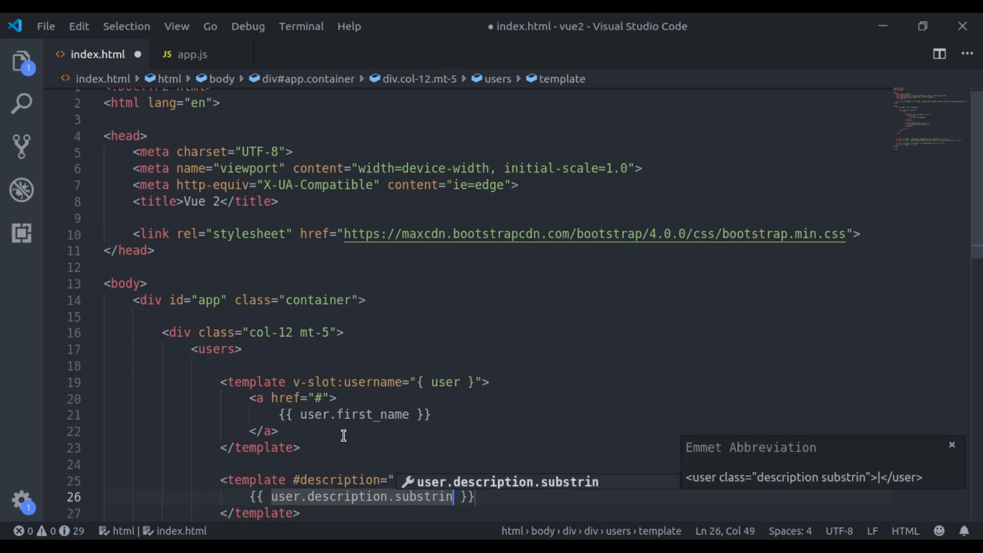
type("g(0,)")
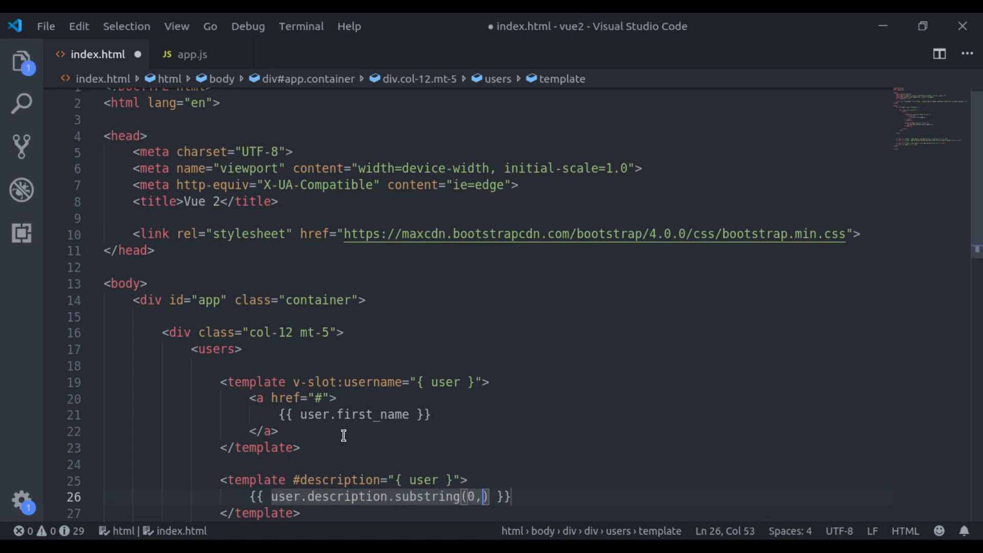
type("10")
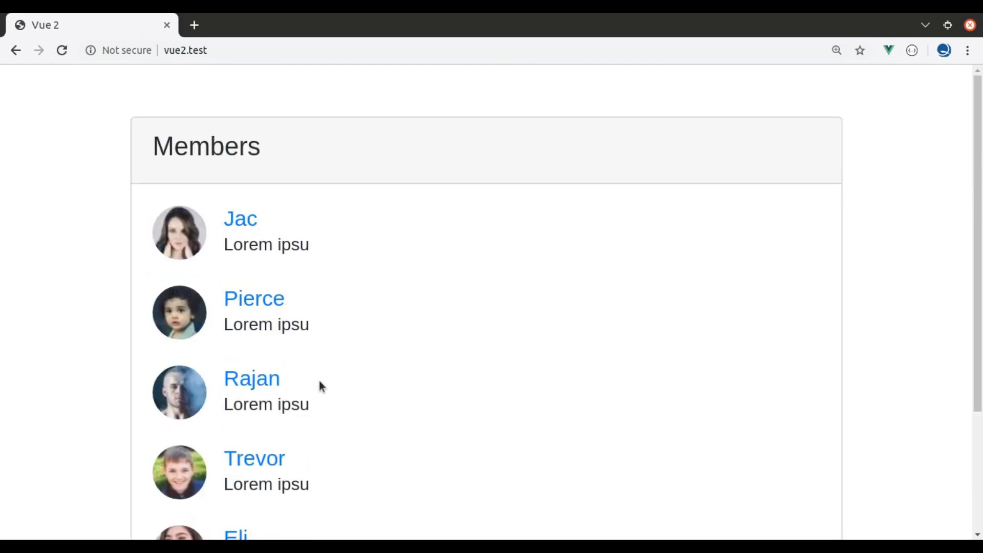
mouse_move(468, 375)
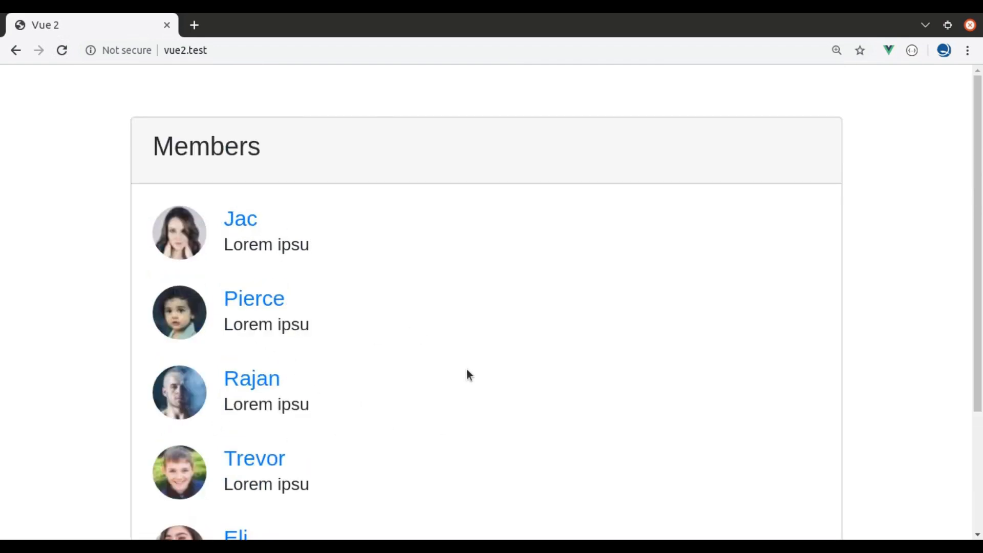